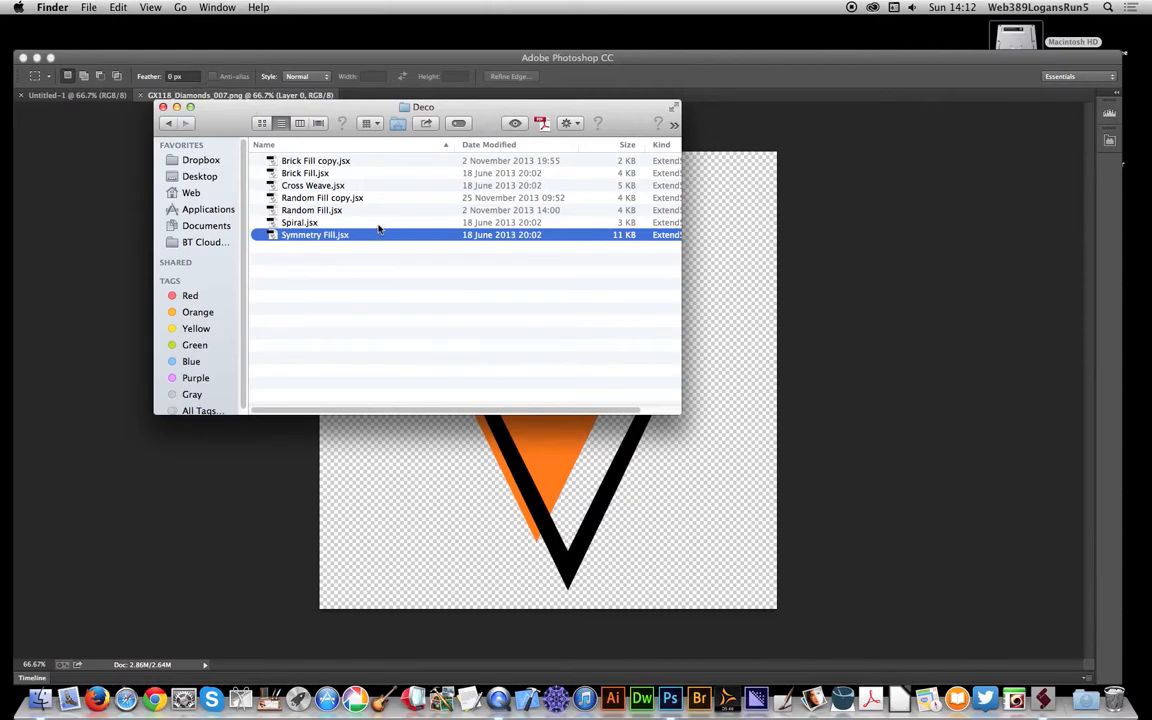
mouse_move(324, 152)
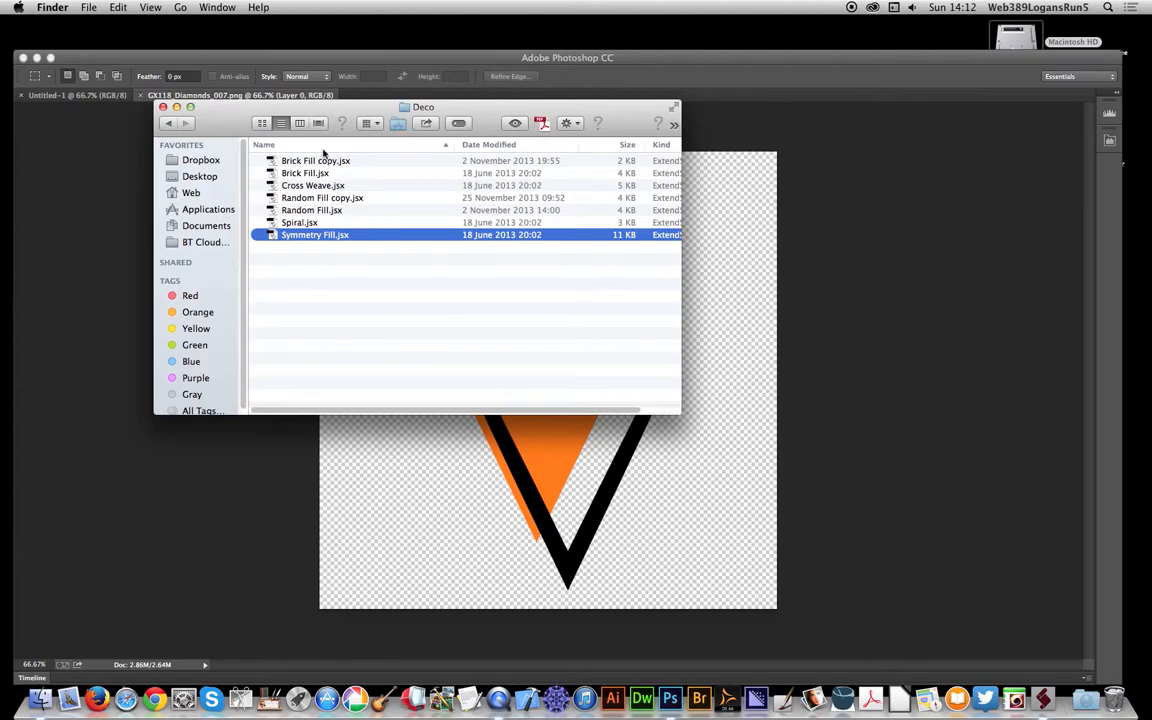
mouse_move(304, 158)
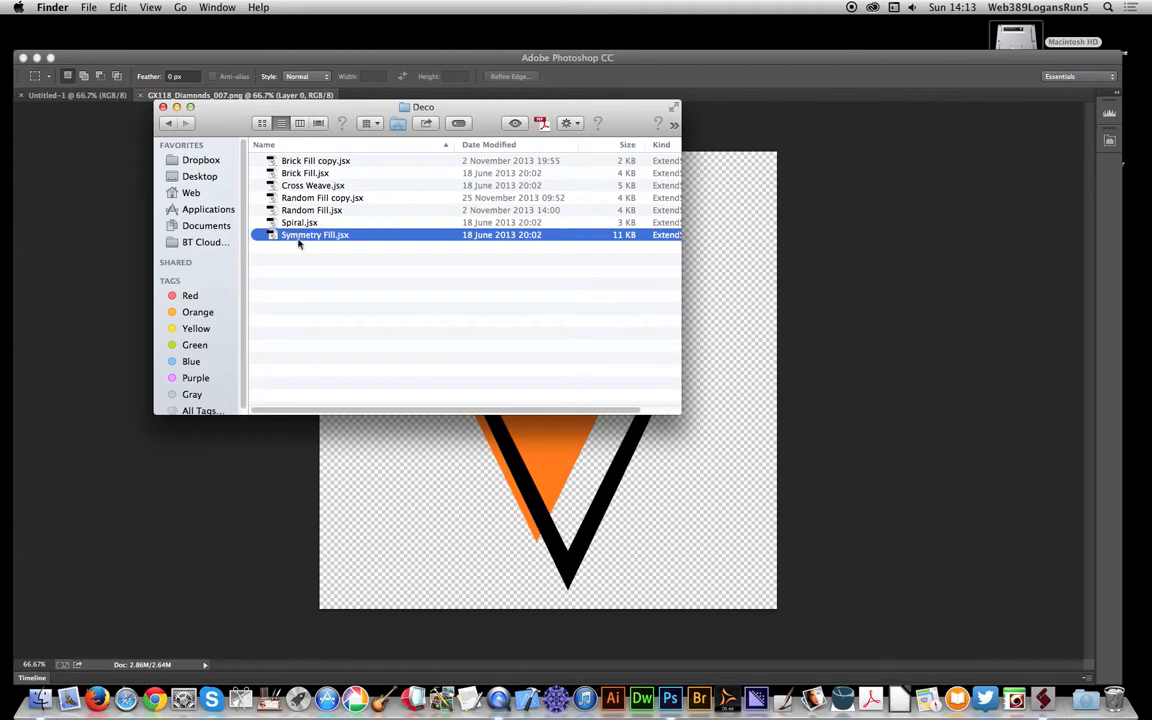
mouse_move(376, 206)
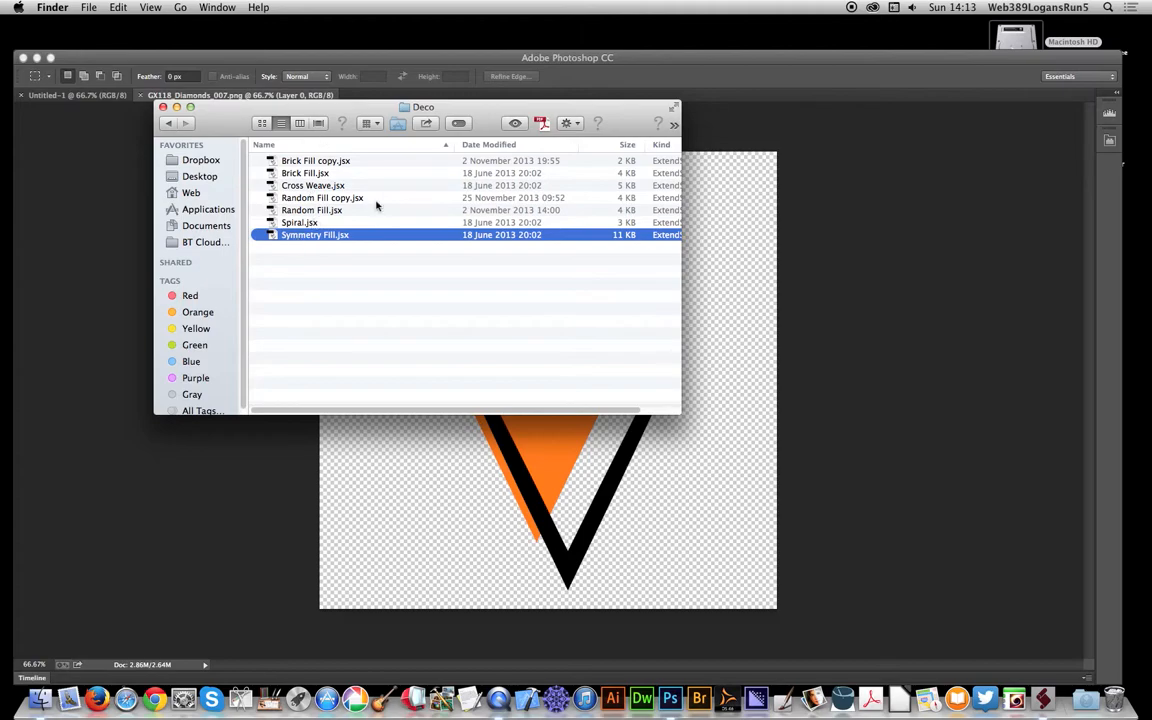
mouse_move(310, 264)
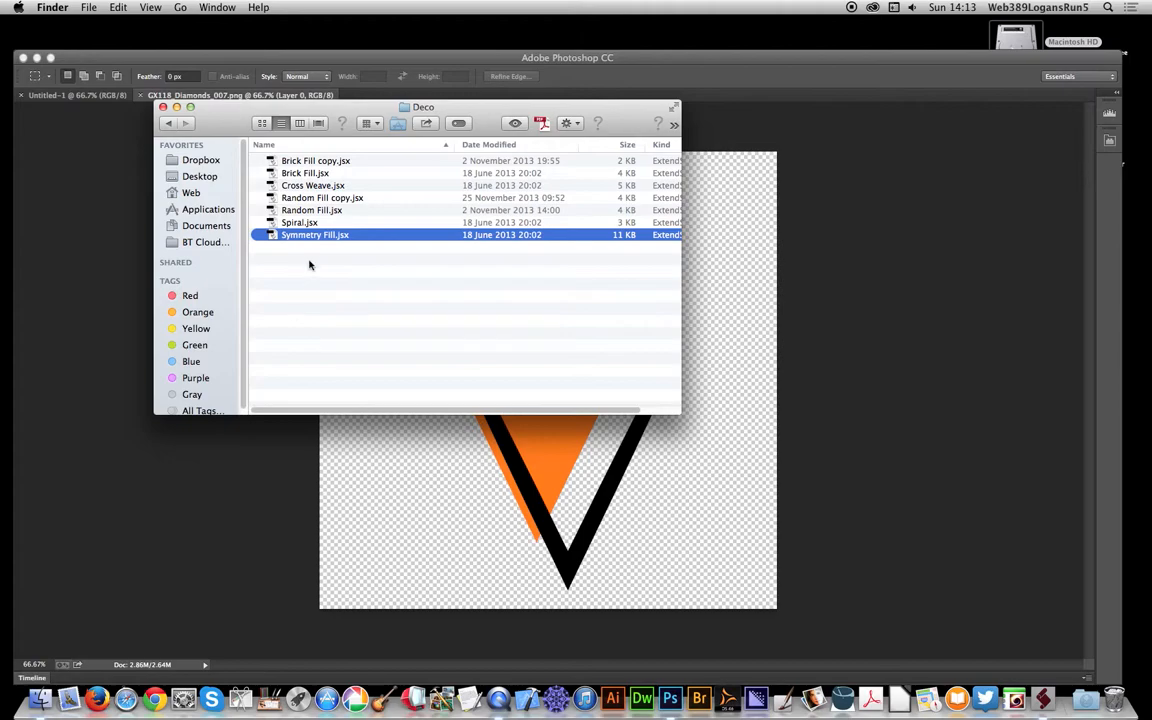
mouse_move(322, 240)
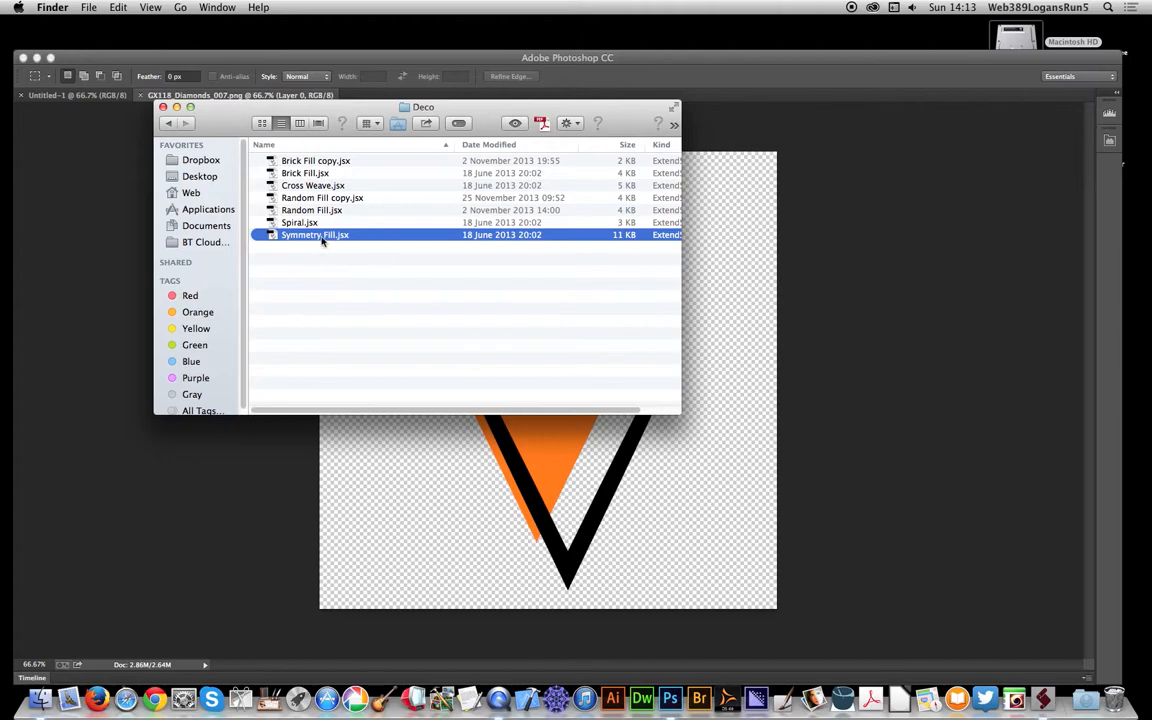
mouse_move(744, 432)
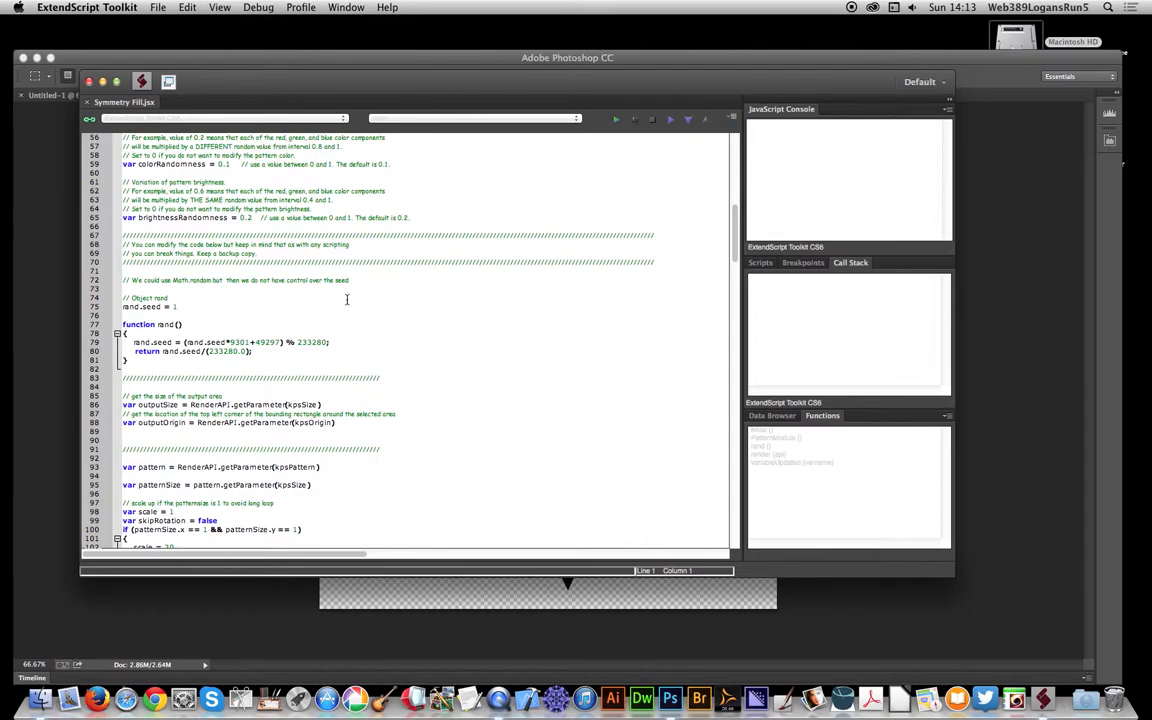
mouse_move(248, 214)
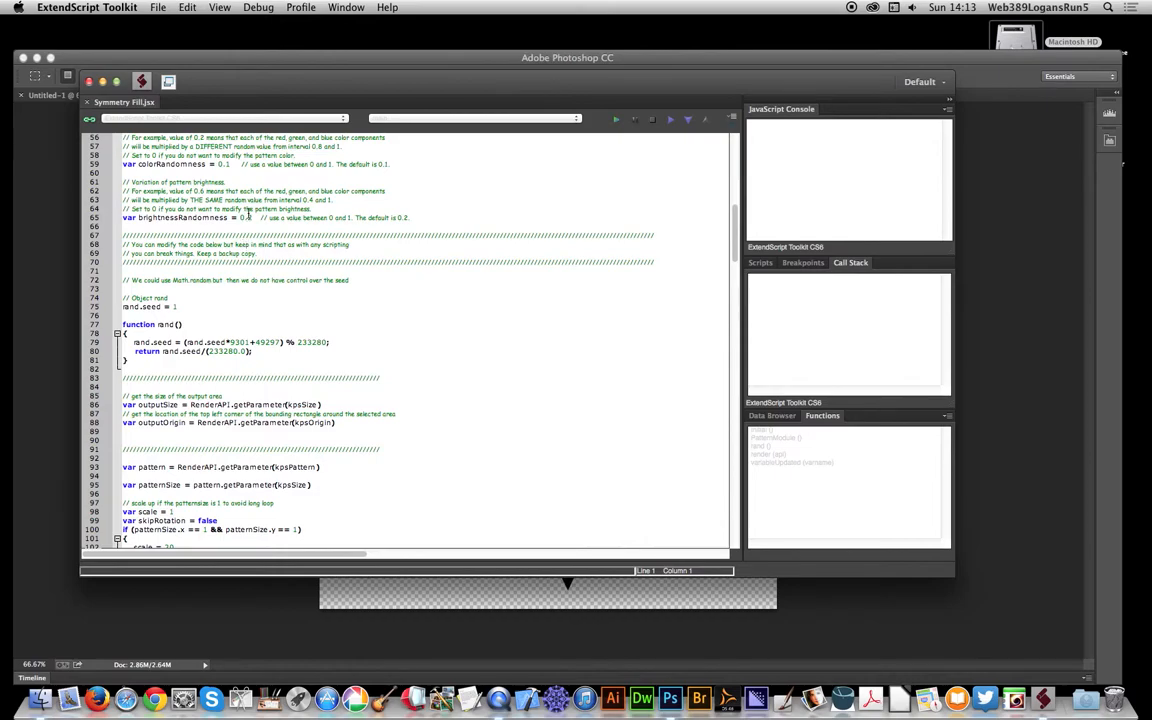
Step: Scroll Symmetry Fill.jsx to the opening comment block listing the symmetry type numbers
scroll("up", 3)
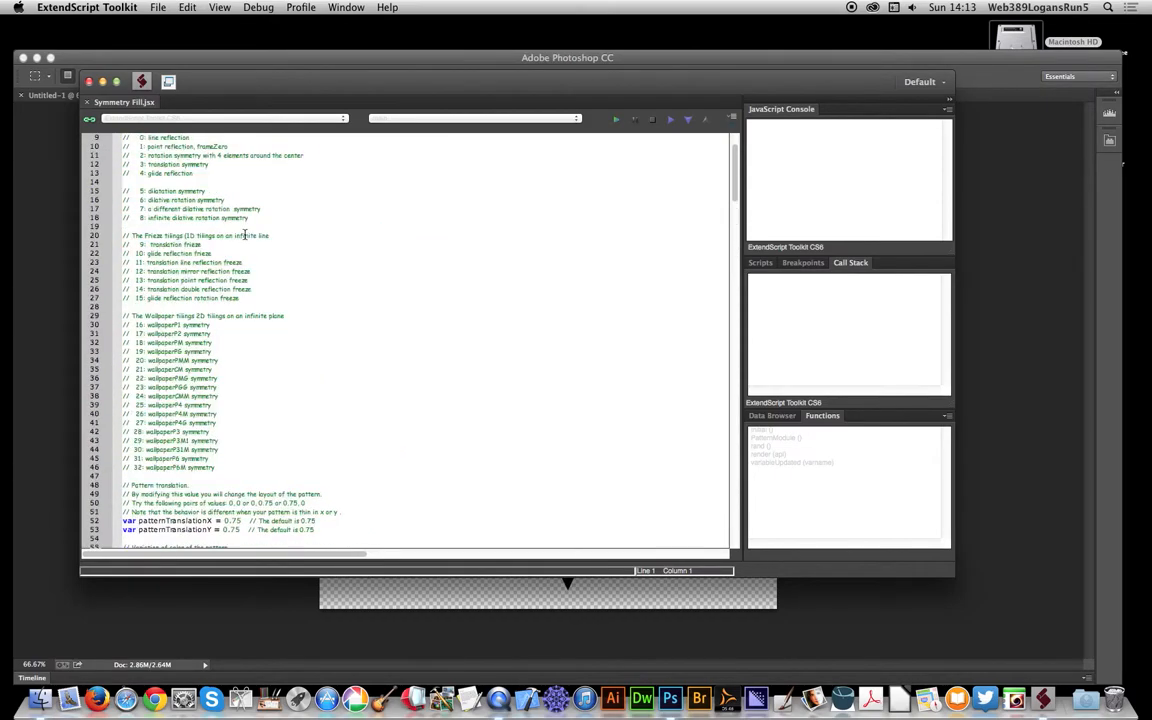
scroll("up", 3)
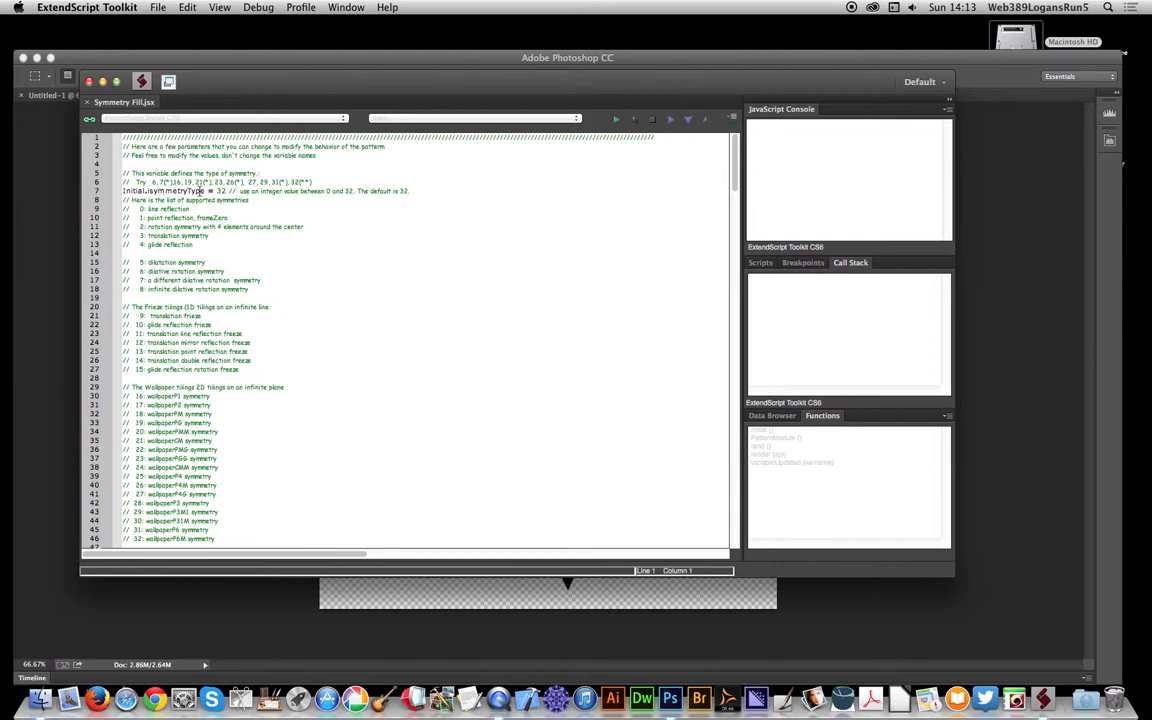
scroll("down", 3)
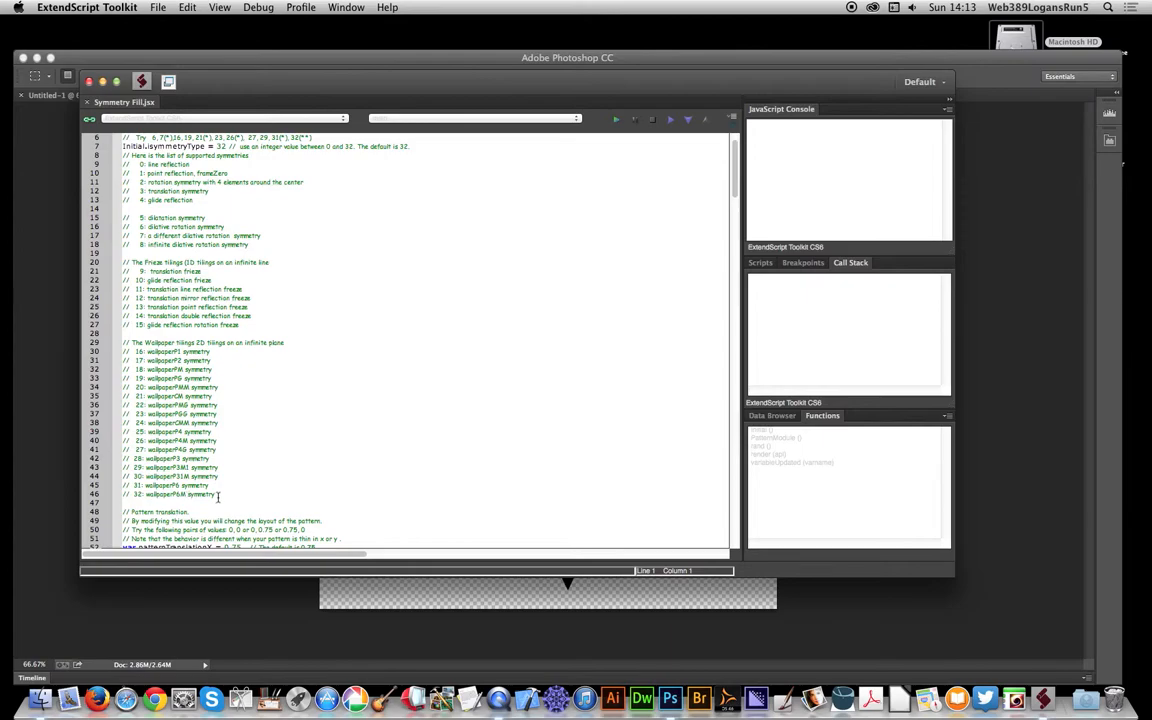
mouse_move(310, 492)
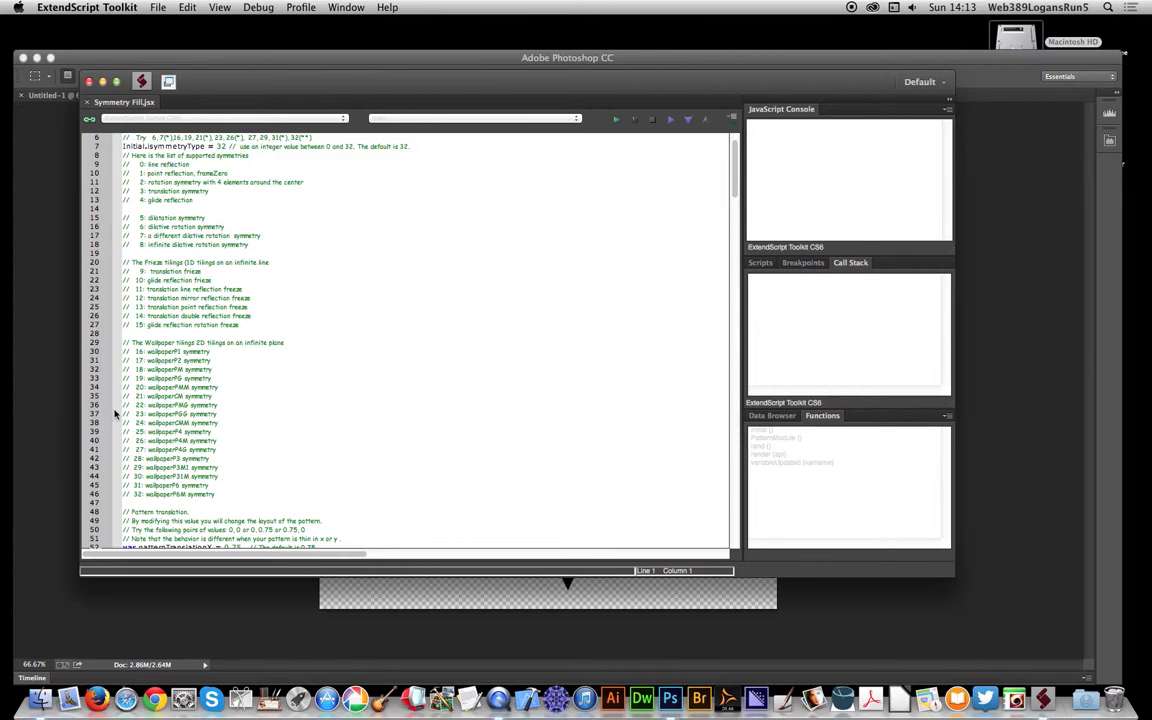
mouse_move(4, 190)
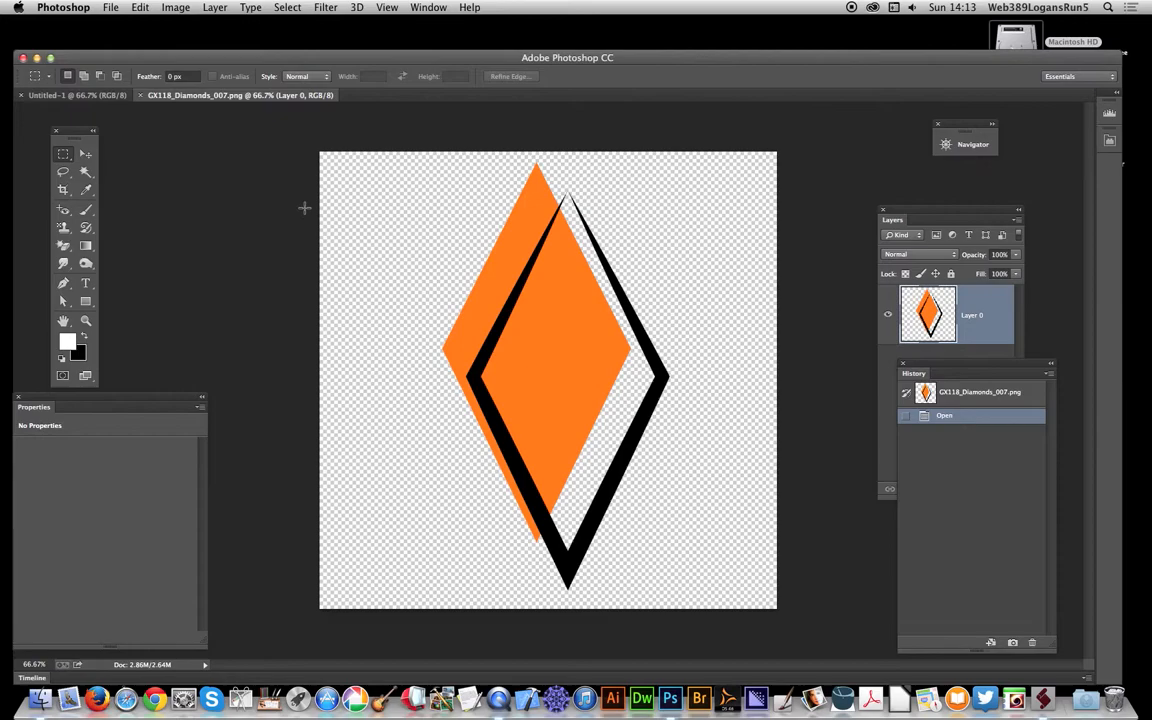
mouse_move(700, 376)
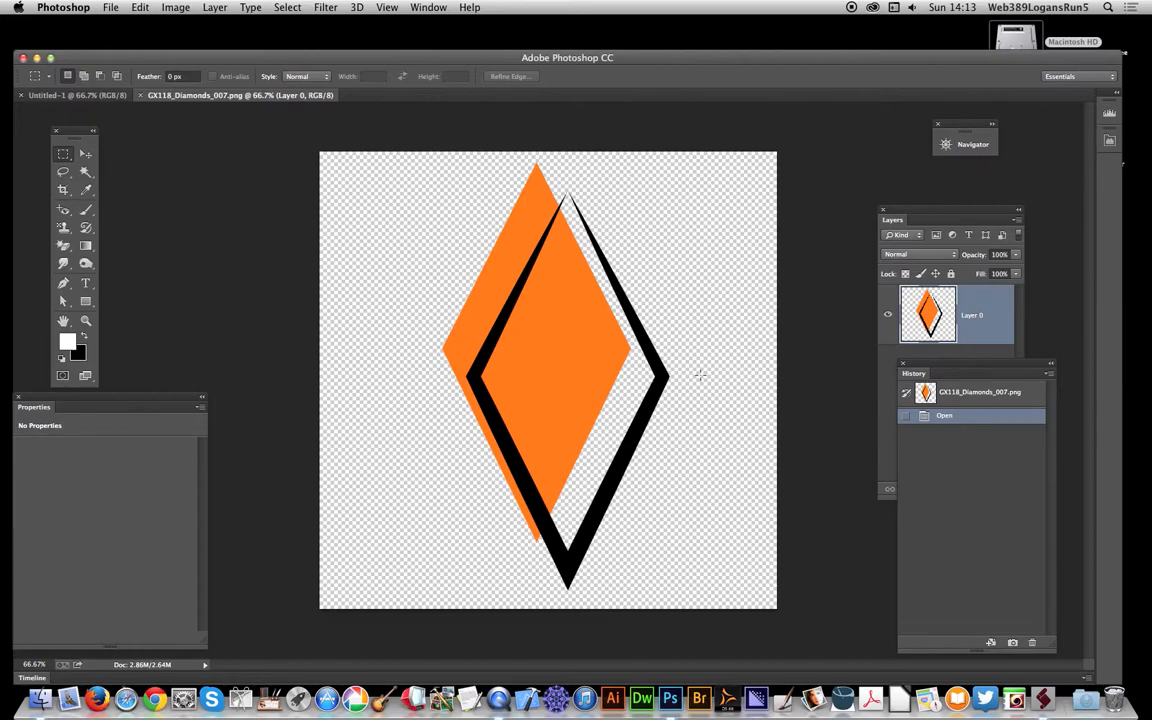
mouse_move(428, 128)
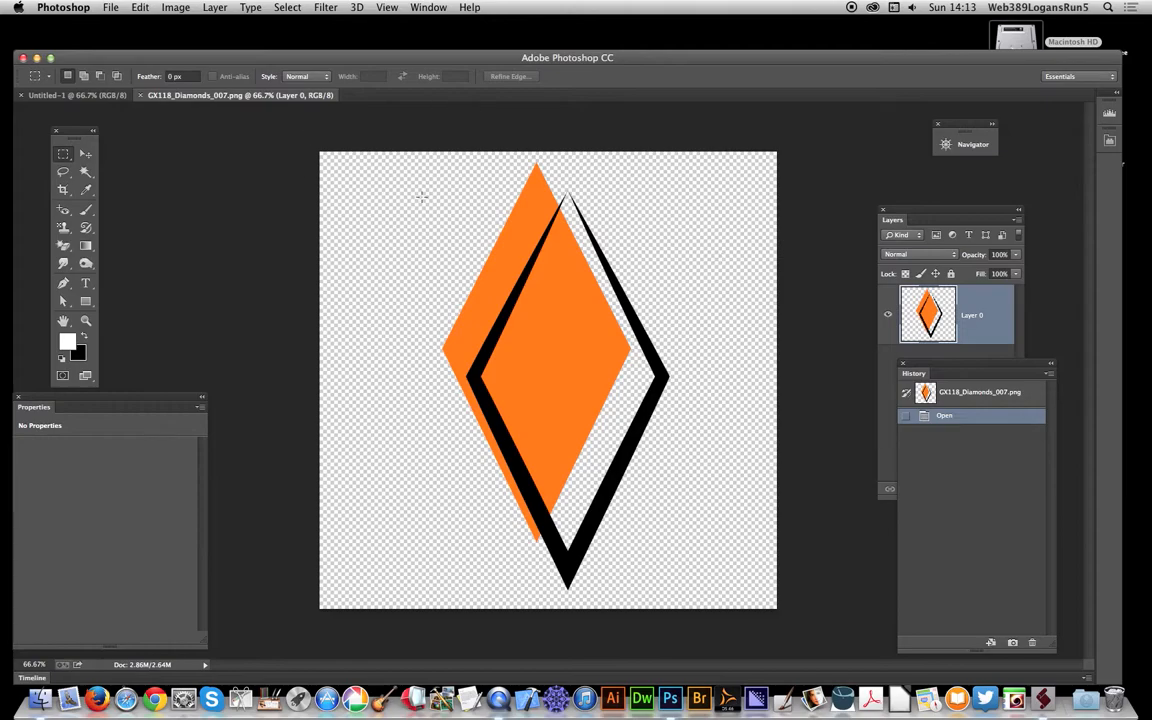
mouse_move(556, 368)
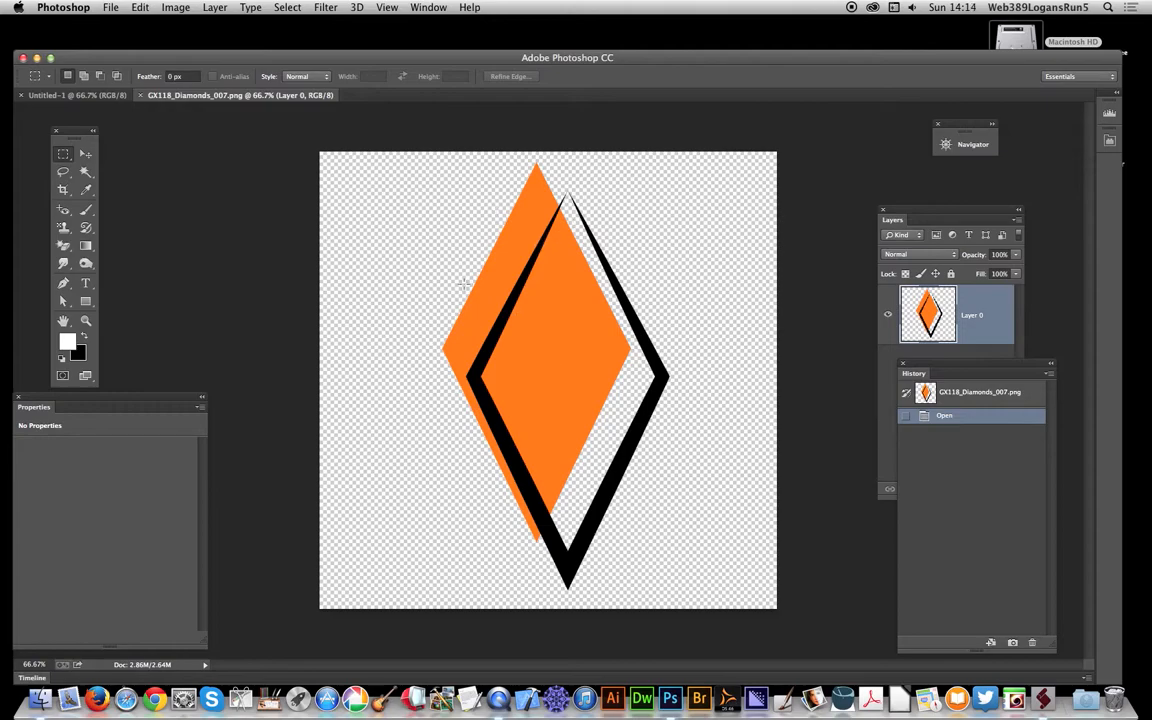
mouse_move(464, 256)
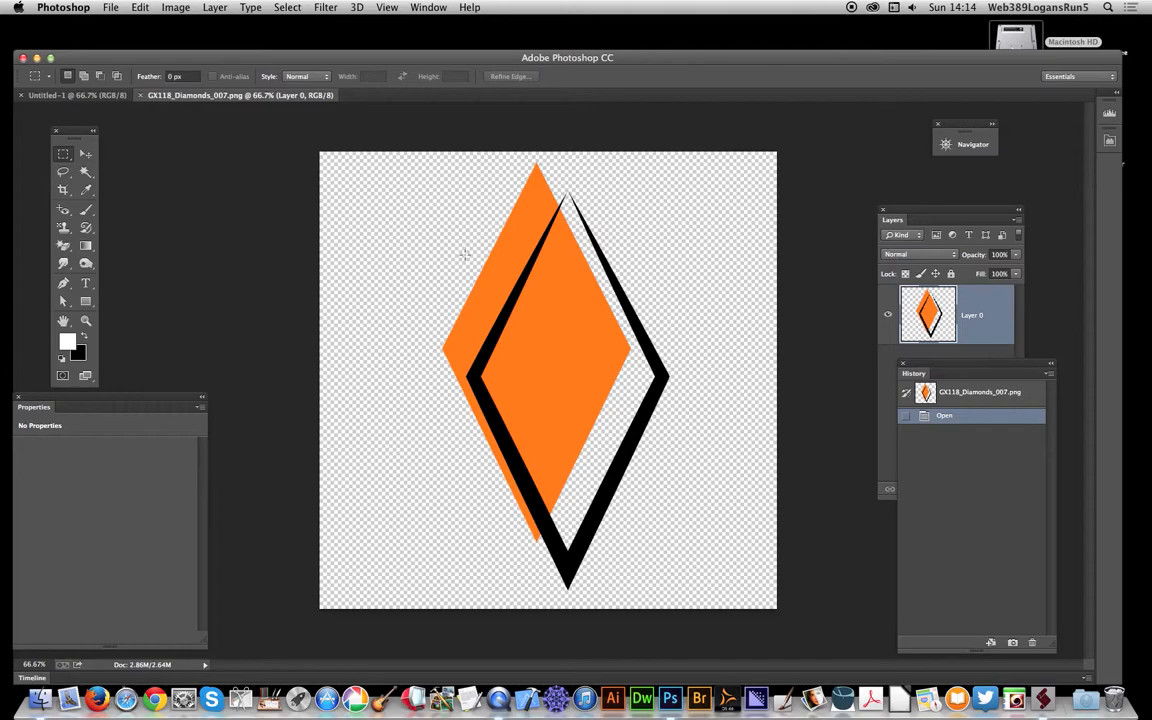
mouse_move(210, 60)
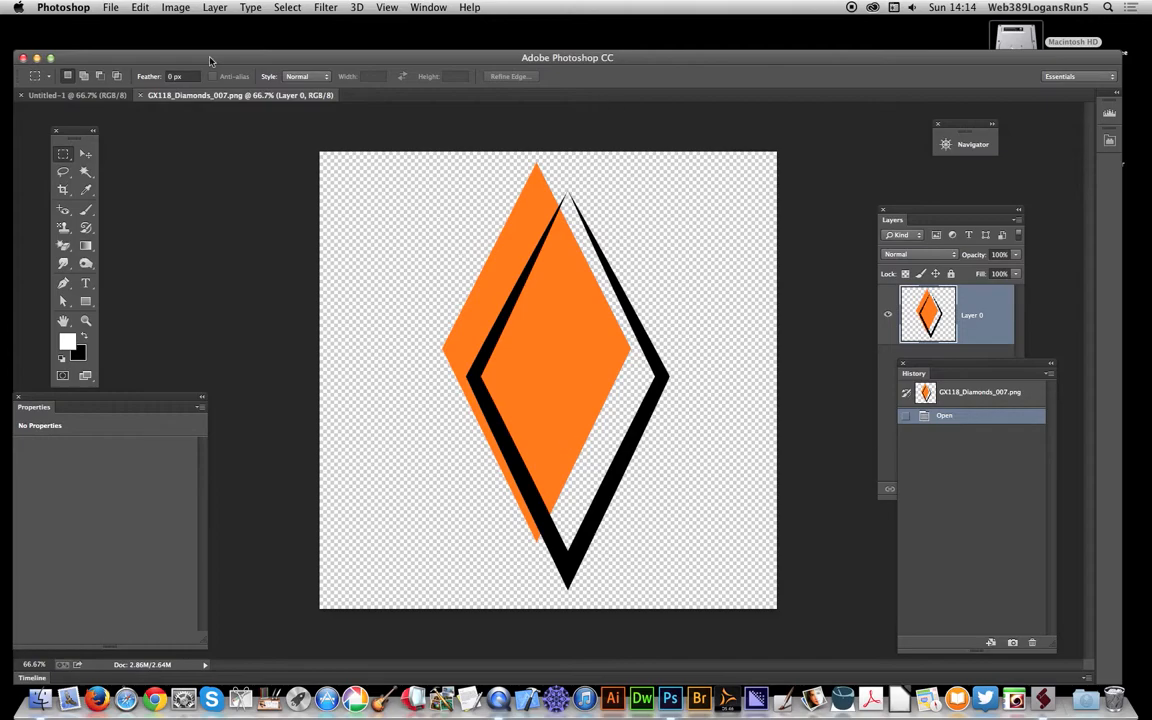
left_click(214, 8)
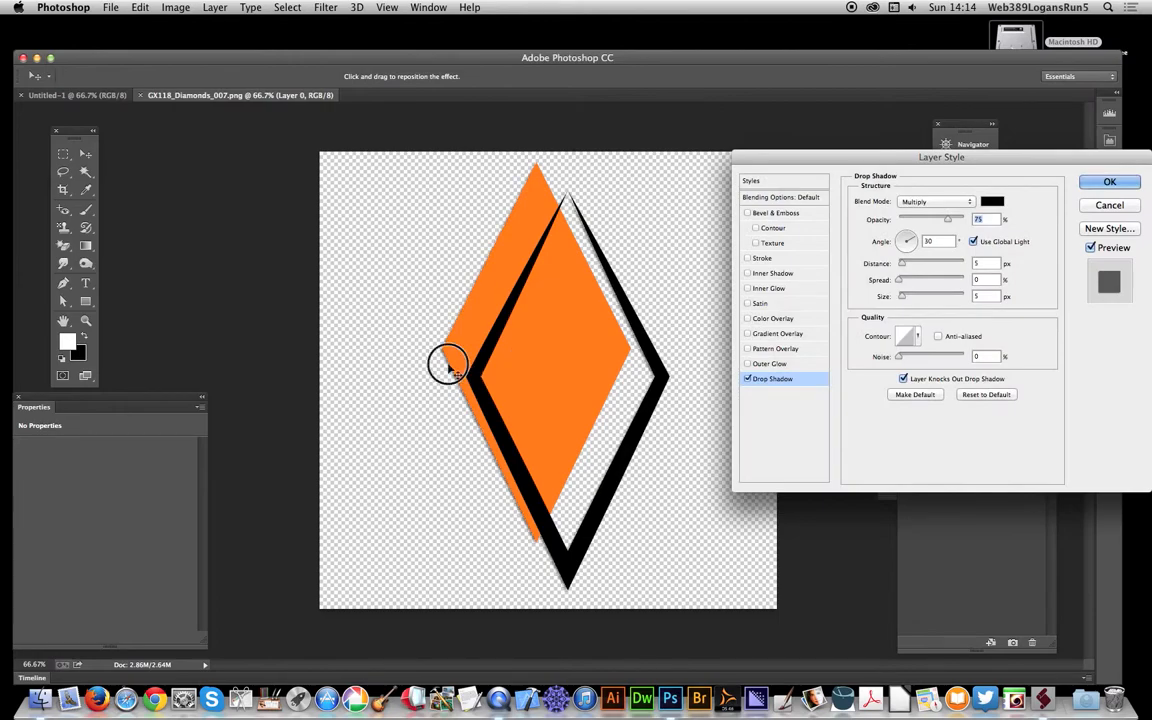
Step: Apply a drop shadow with a larger offset plus Bevel & Emboss to the diamond layer
left_click_drag(910, 264, 944, 264)
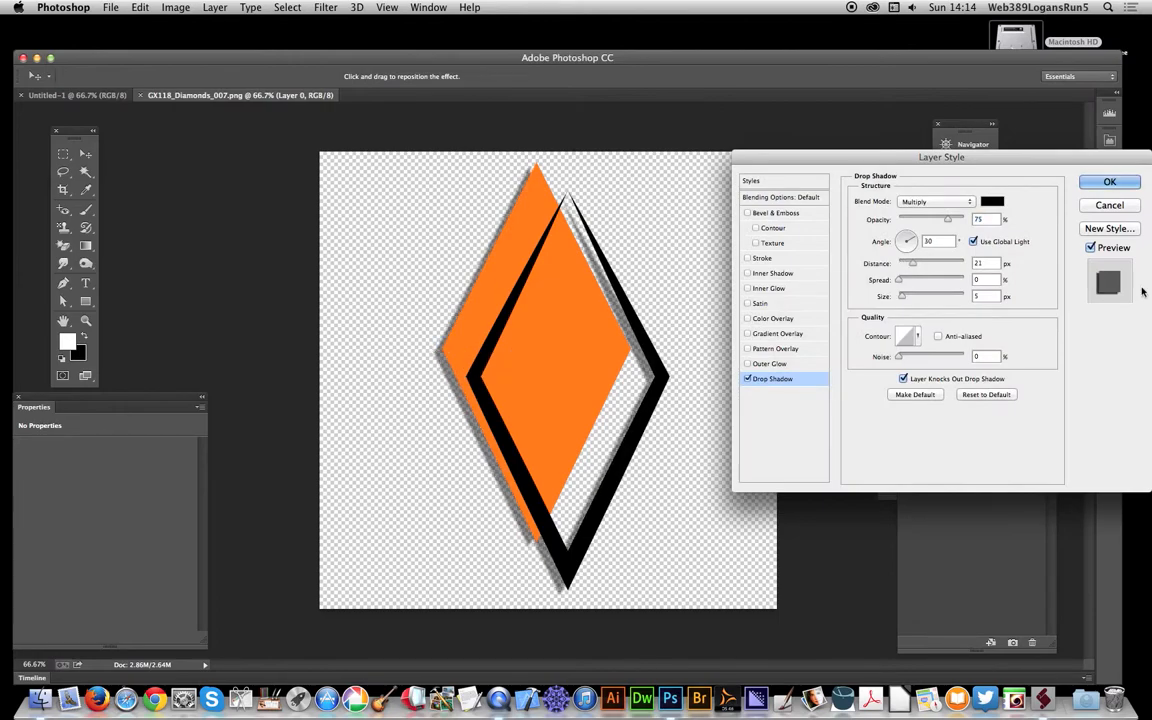
left_click(748, 212)
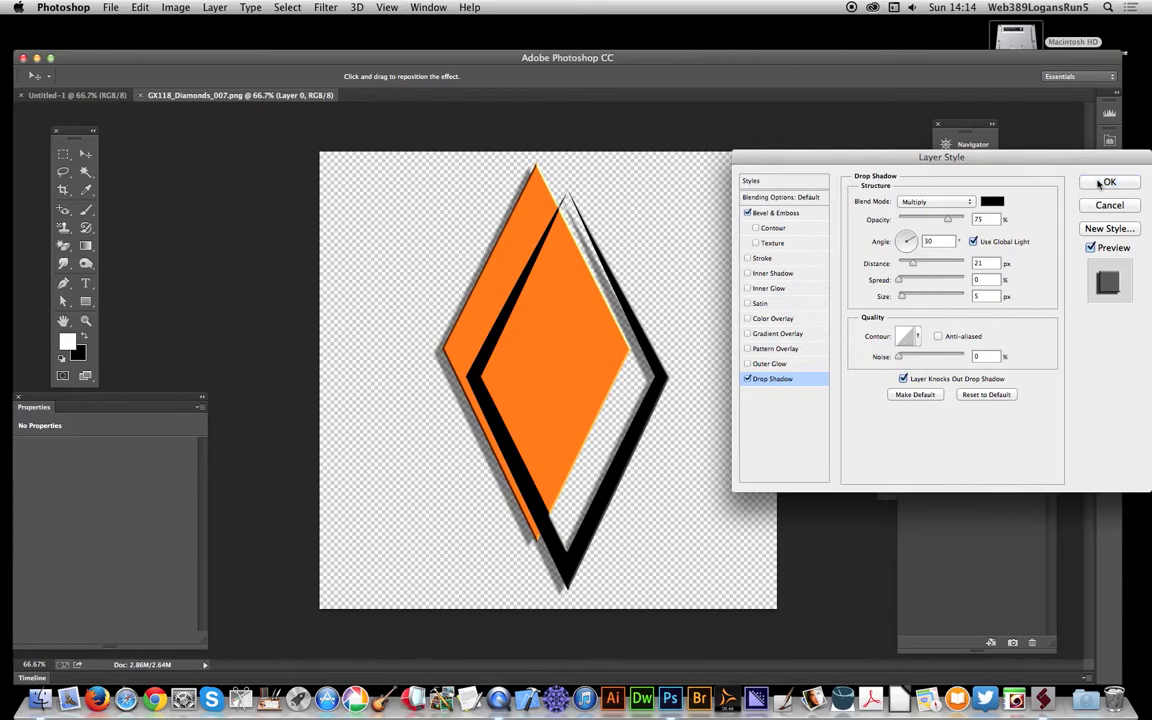
left_click(214, 8)
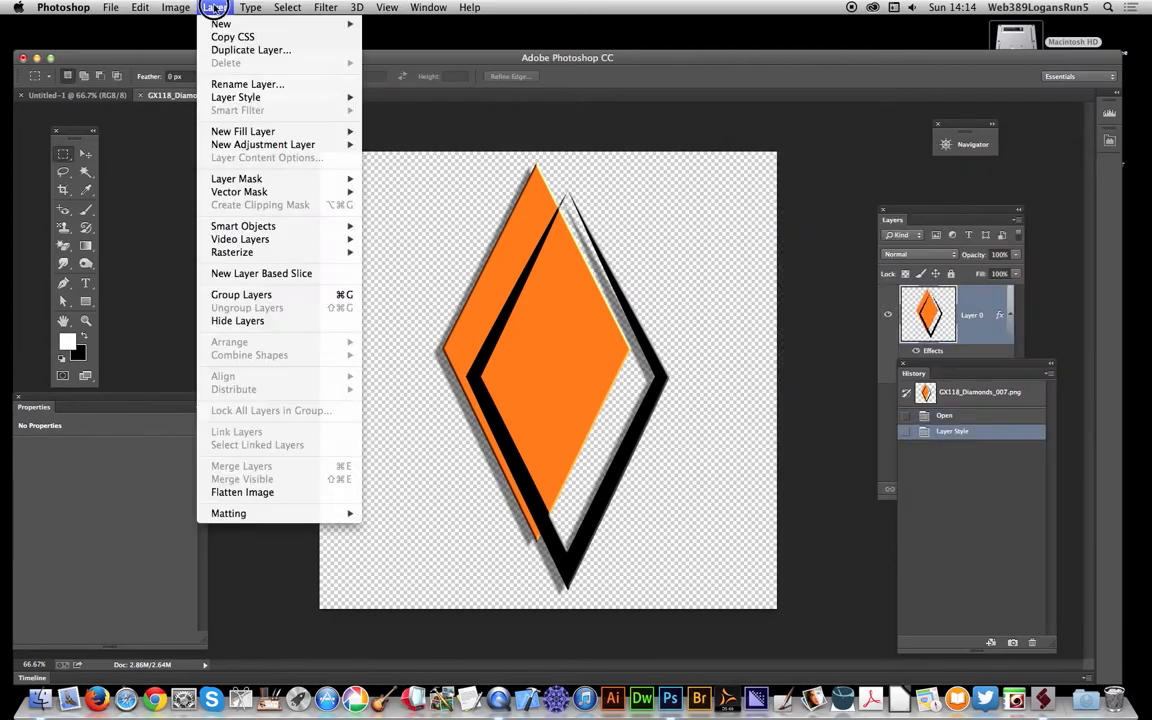
Step: Resize the diamond image to 150 by 150 pixels via Image Size
left_click(250, 8)
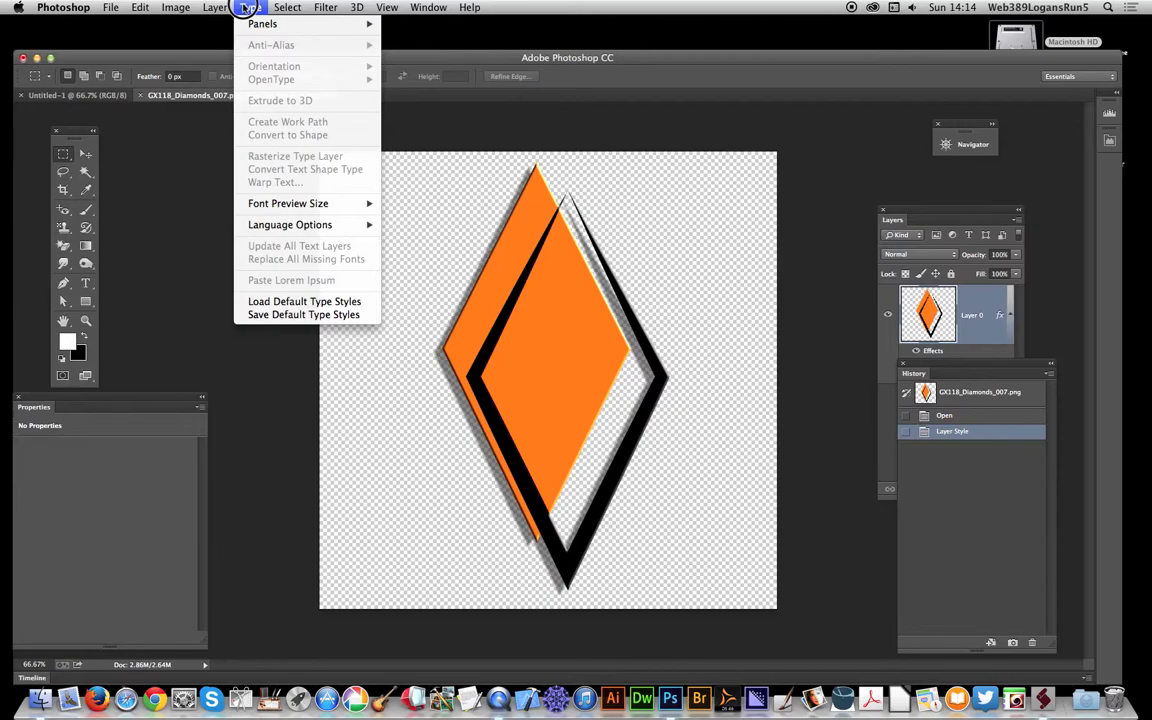
left_click(176, 8)
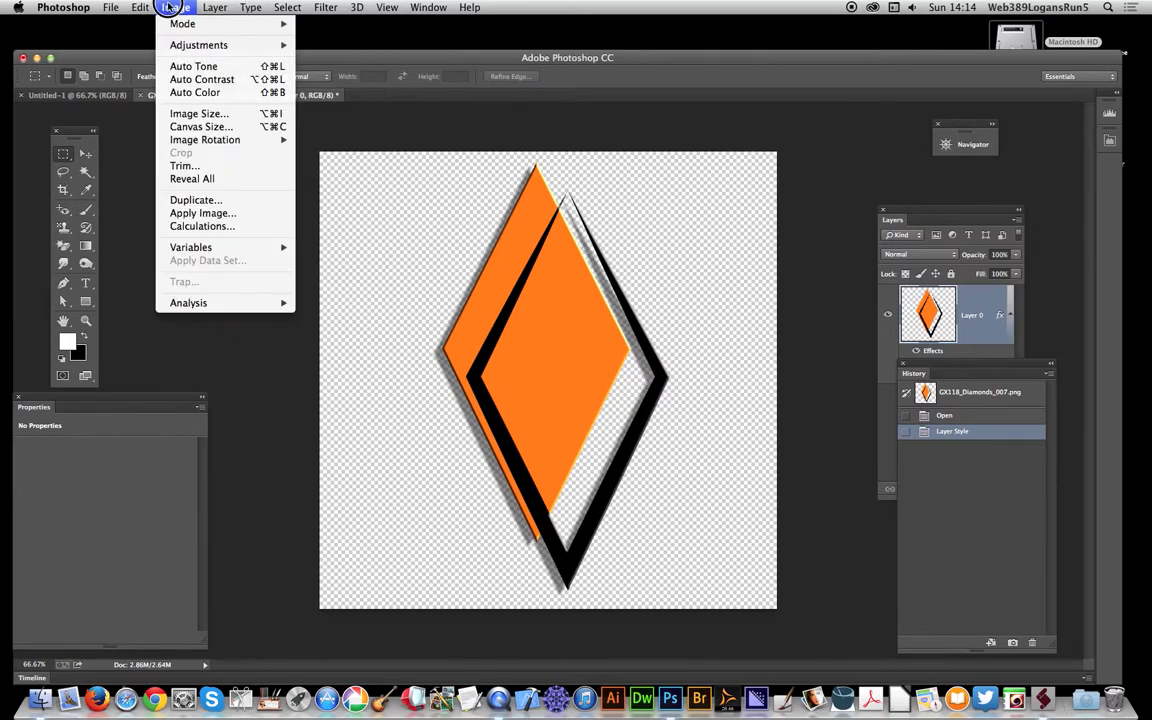
mouse_move(198, 44)
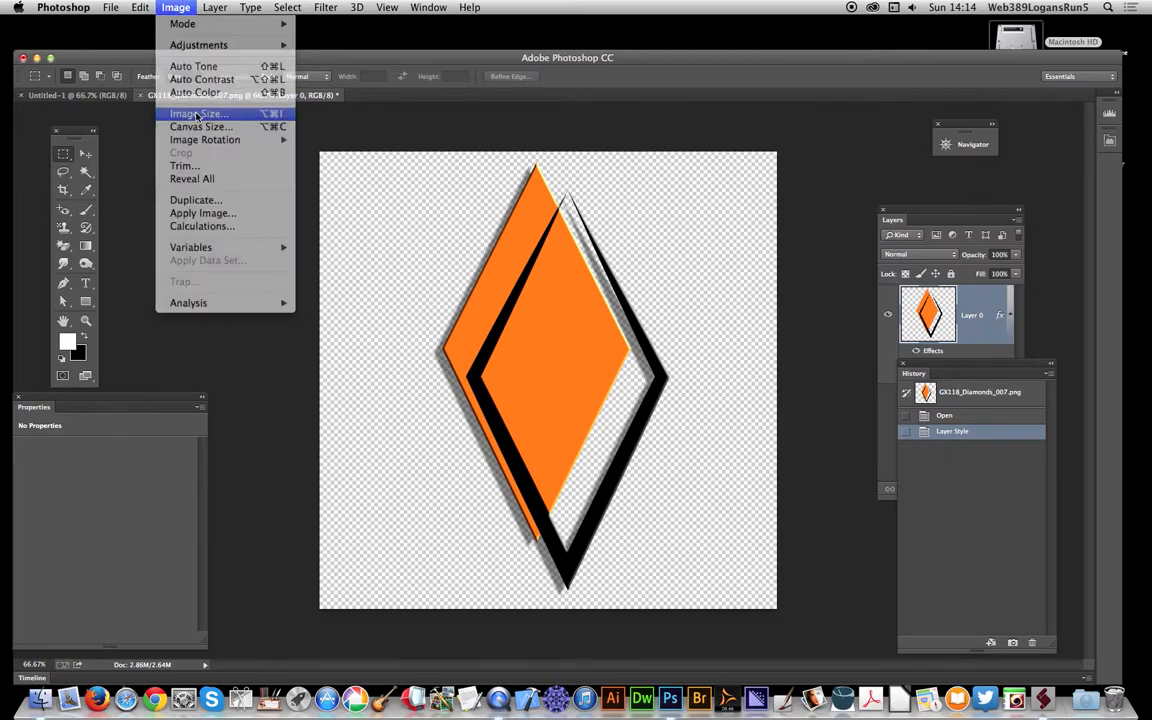
left_click(196, 112)
type("150")
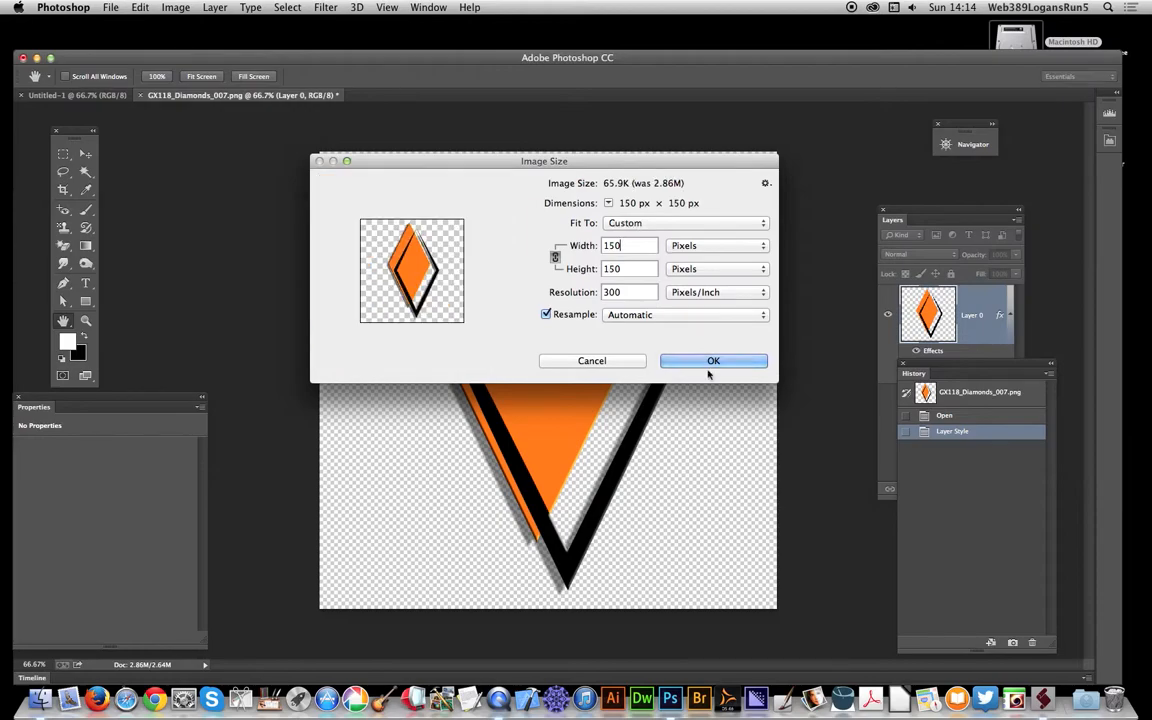
left_click(712, 360)
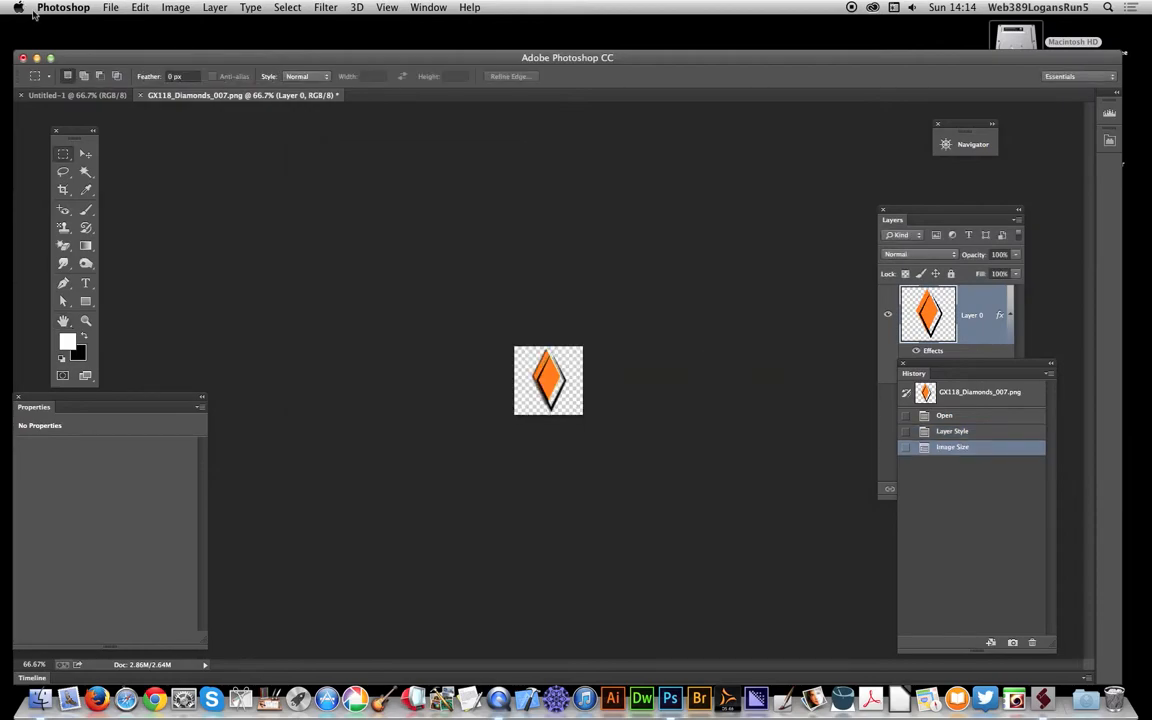
left_click(140, 8)
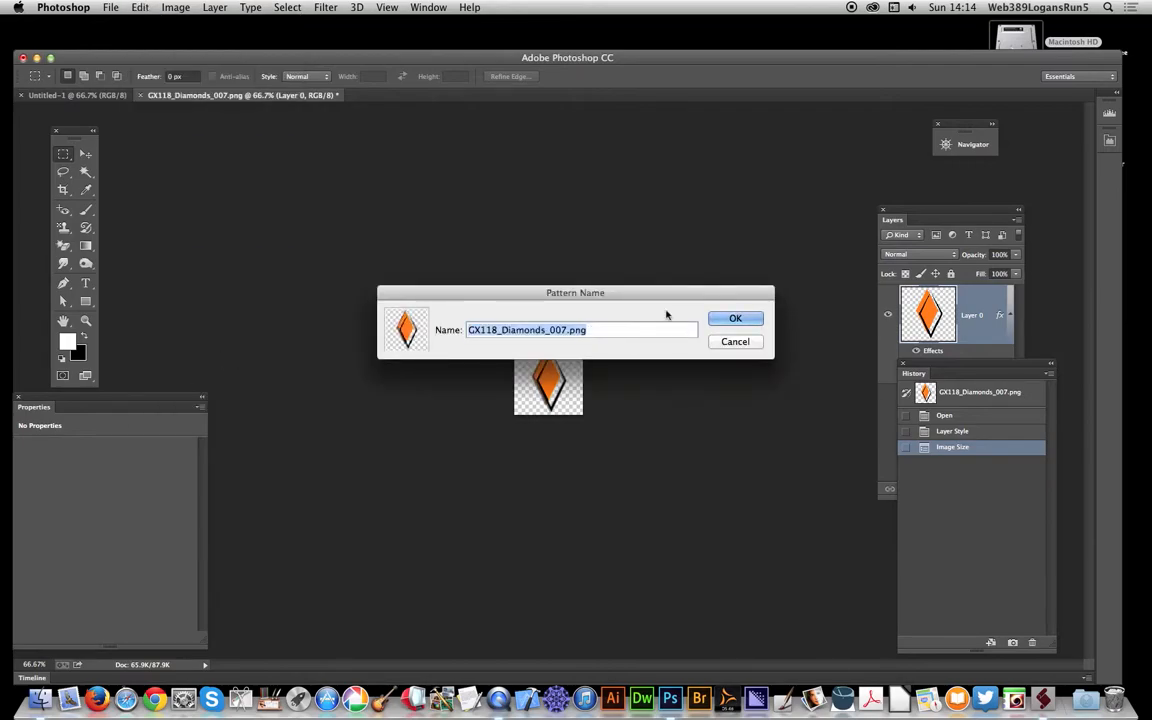
mouse_move(500, 312)
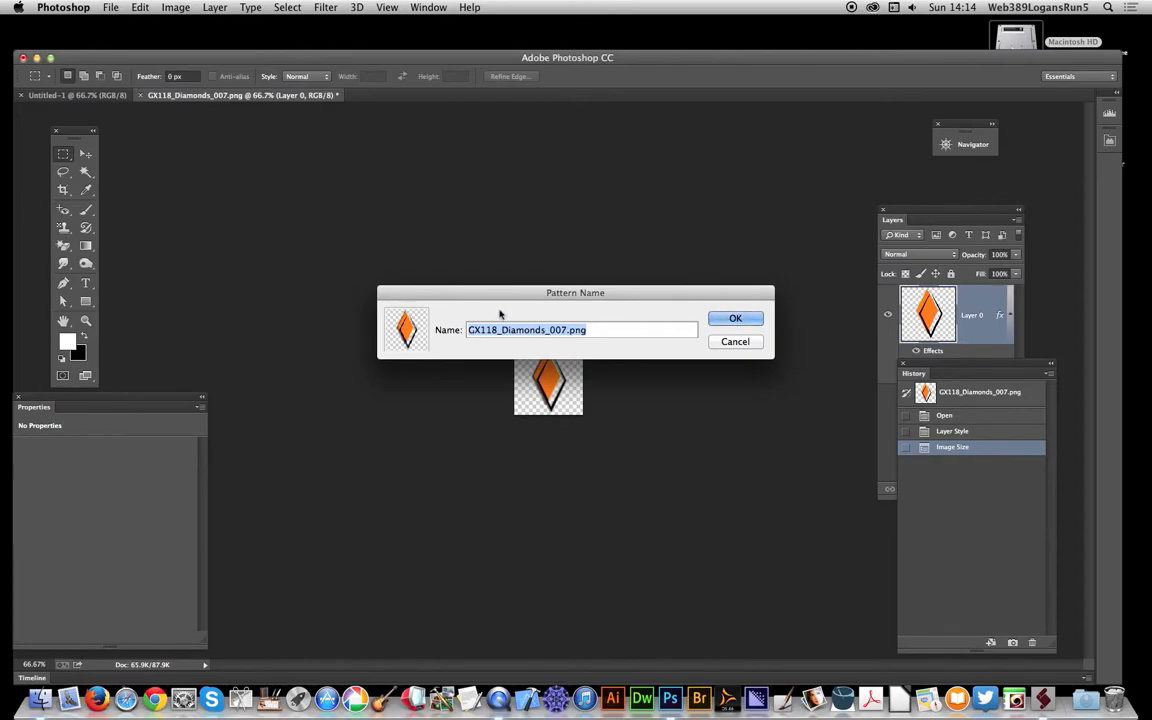
Step: Define the diamond as a custom pattern named 'new pattern'
type("new patter")
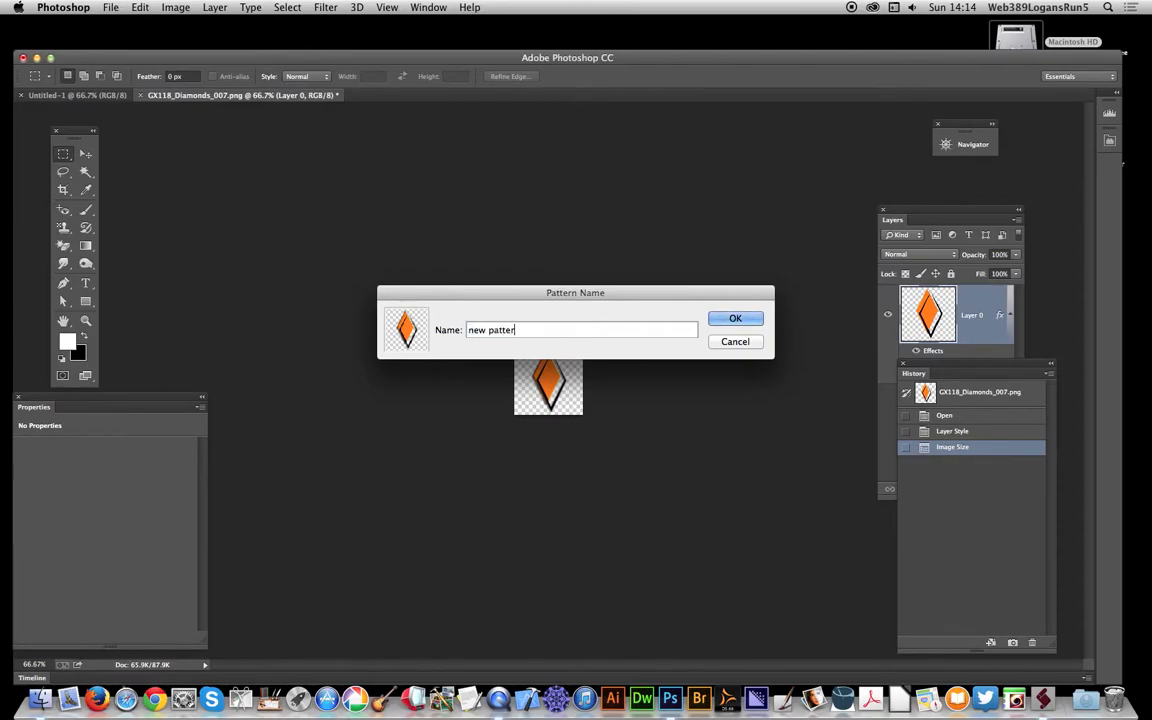
left_click(736, 318)
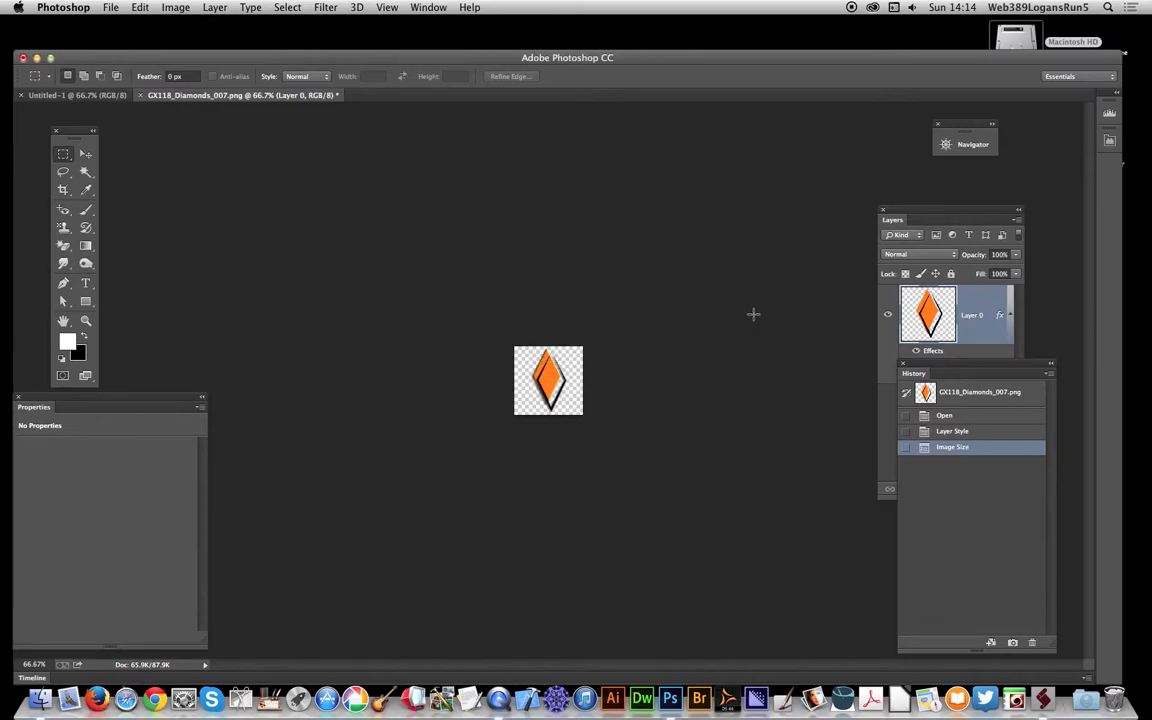
mouse_move(78, 100)
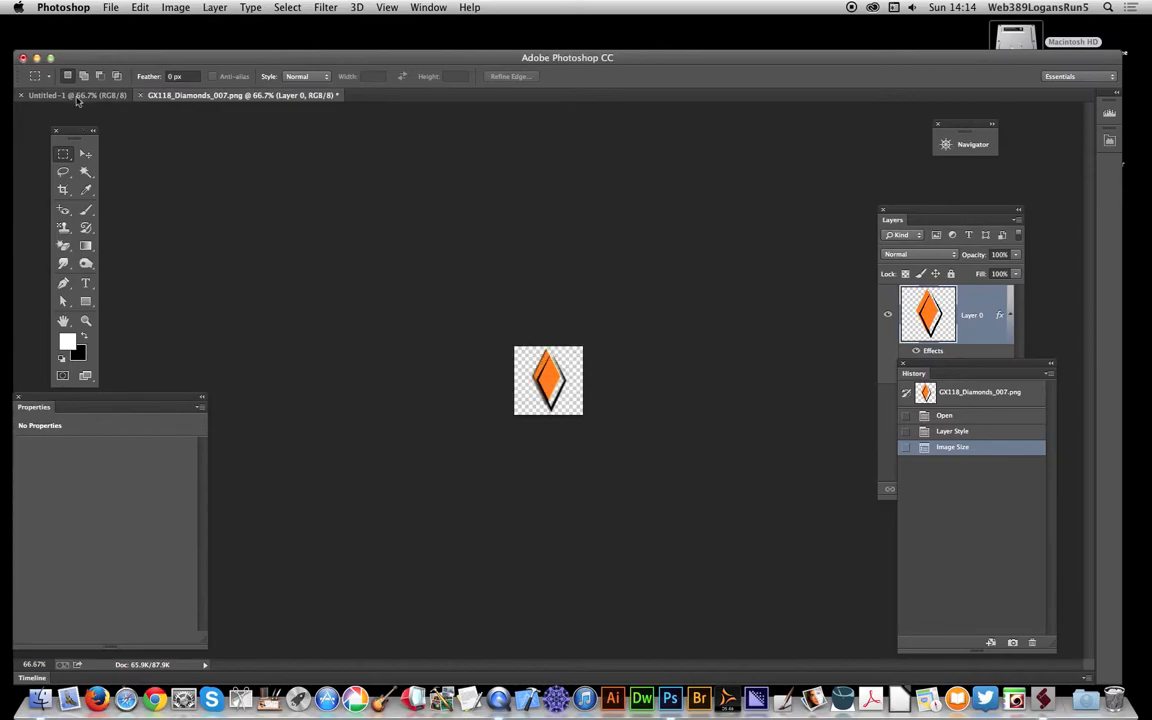
Step: In the blank Untitled-1 document, set up a Pattern fill using the diamond pattern
left_click(64, 96)
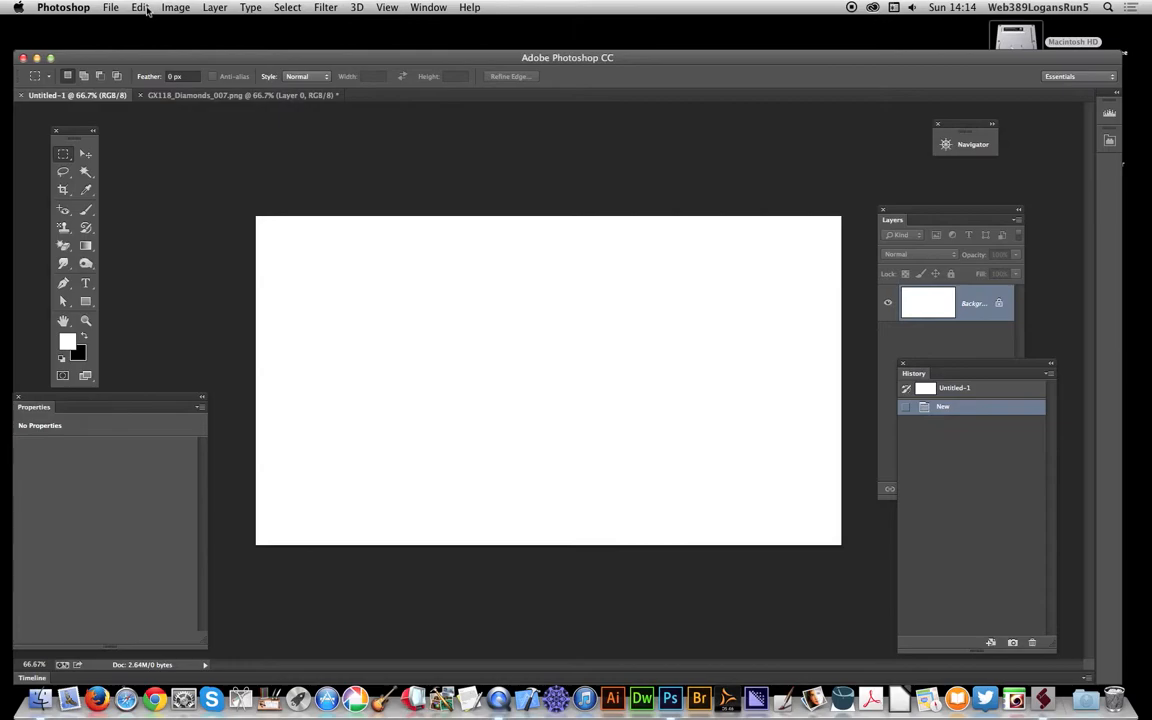
left_click(140, 8)
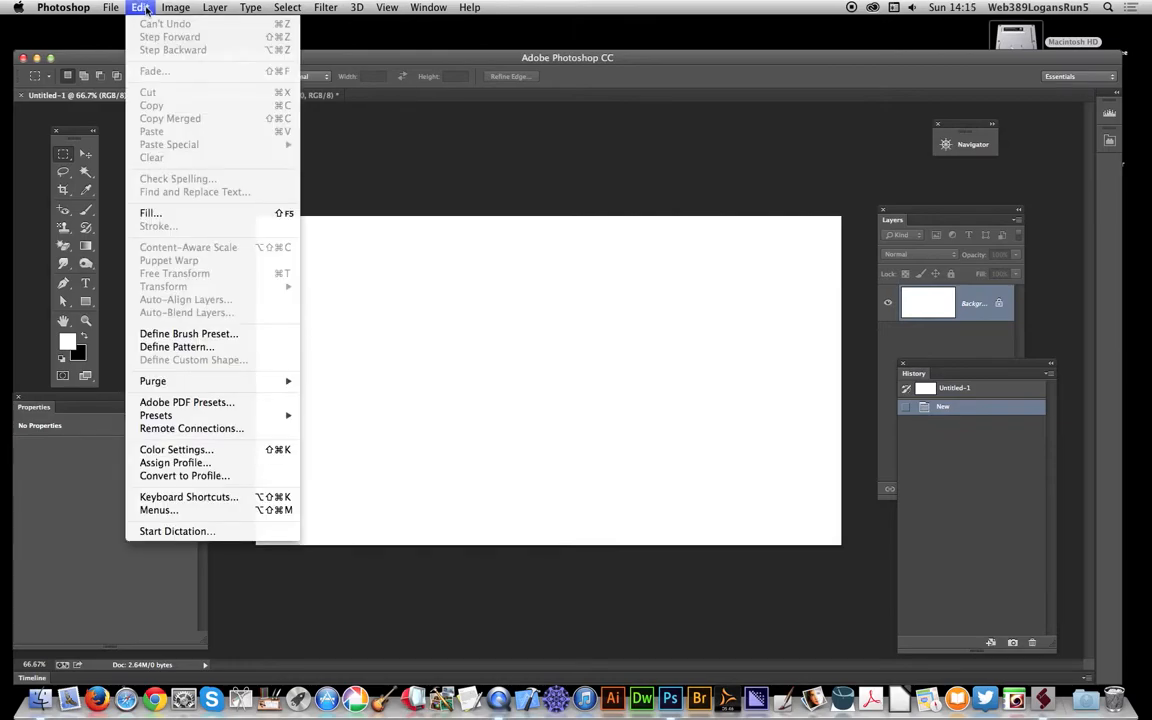
left_click(150, 212)
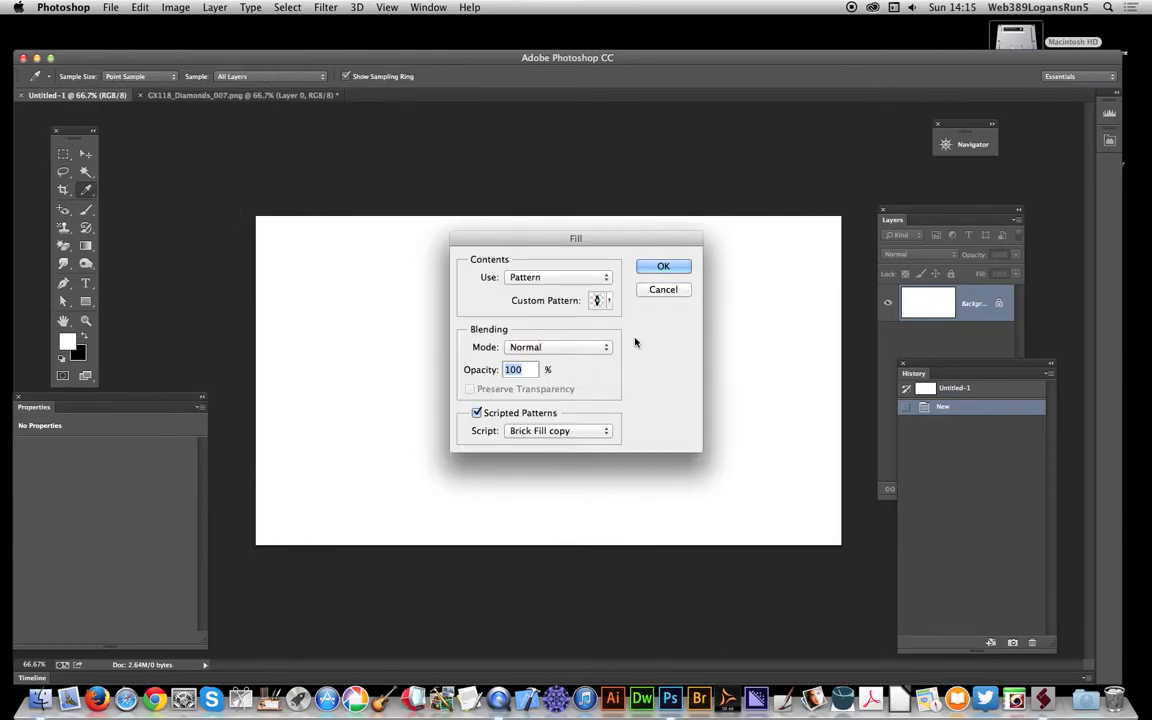
left_click(596, 300)
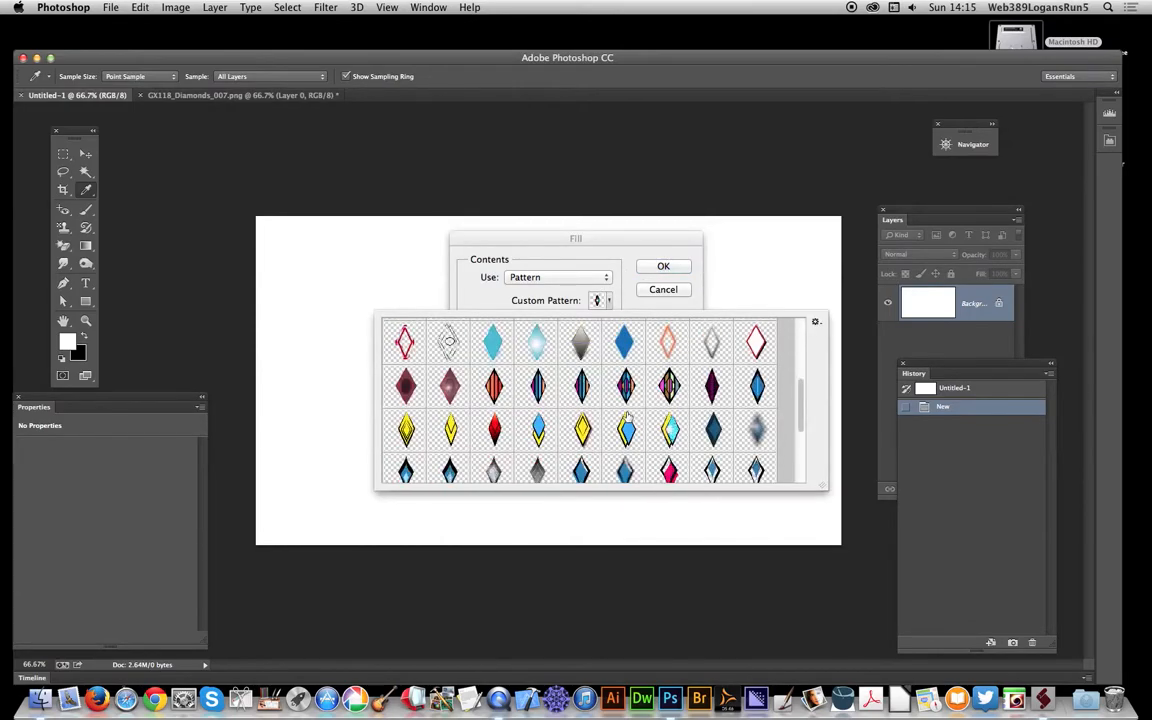
Step: Enable Scripted Patterns with the Symmetry Fill script and apply the fill
scroll("down", 3)
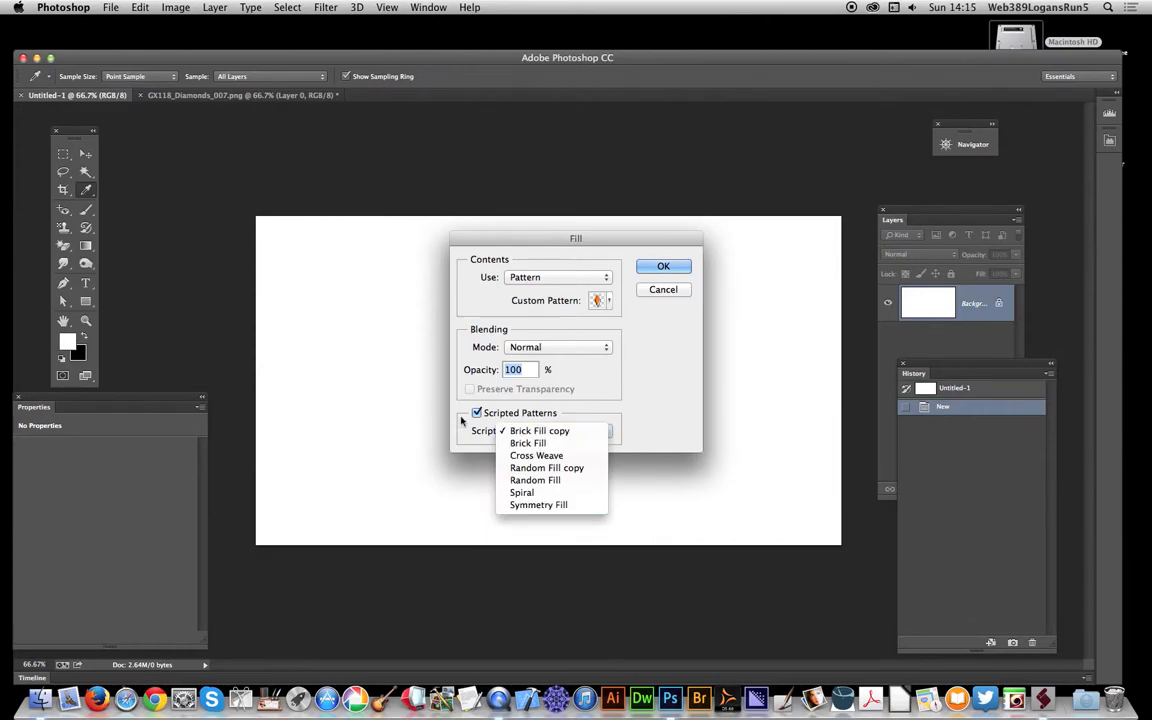
left_click(540, 430)
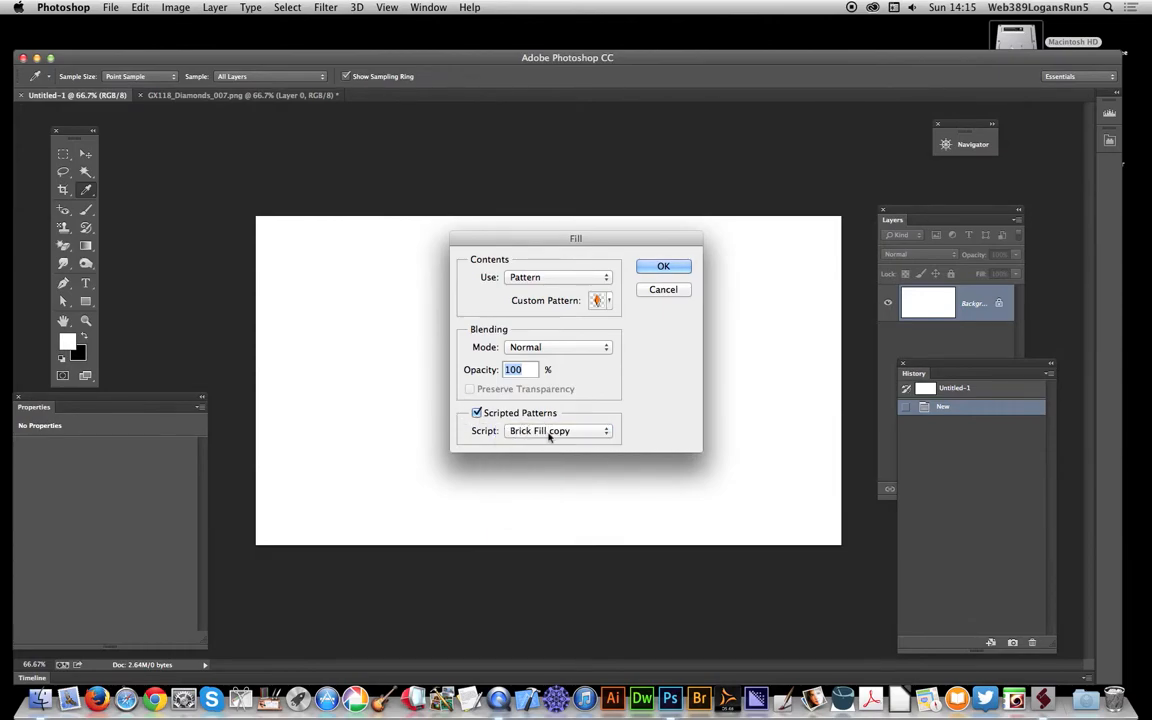
left_click(556, 430)
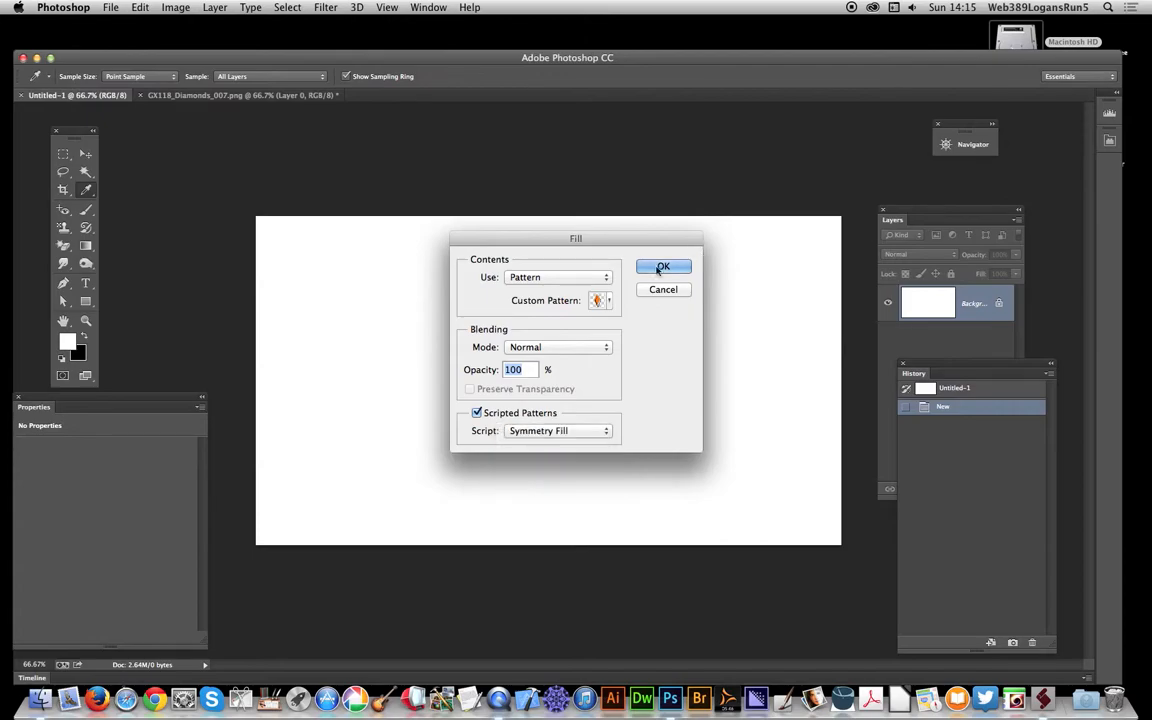
left_click(664, 268)
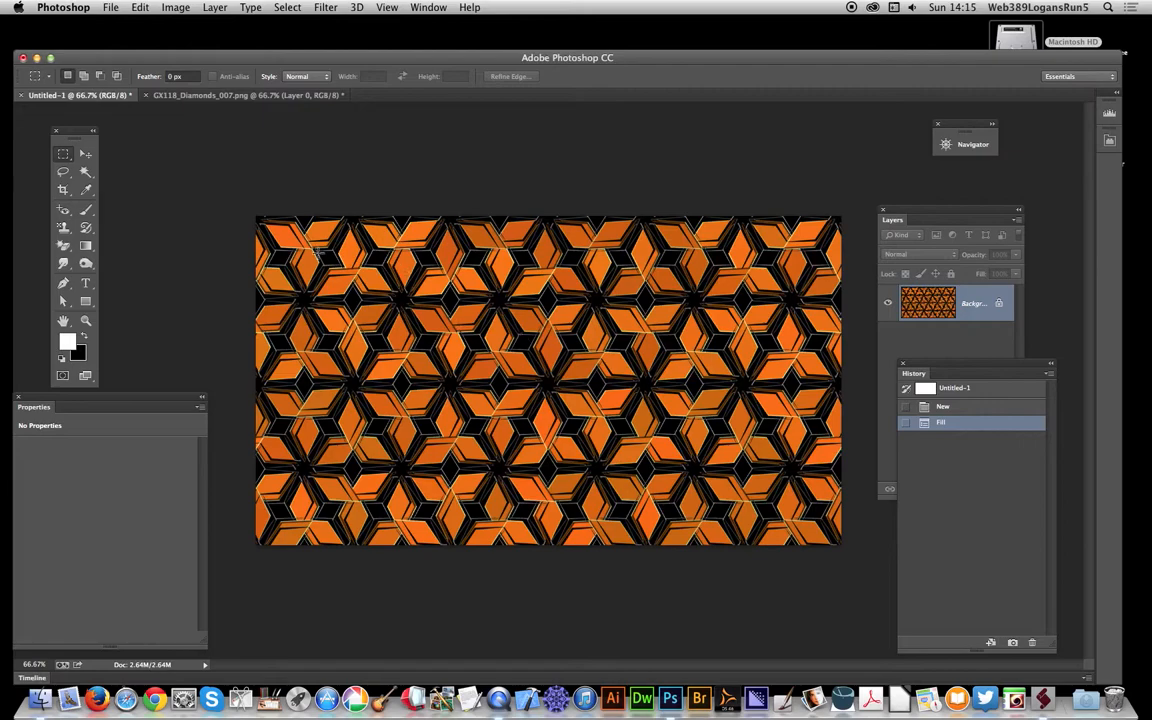
mouse_move(592, 288)
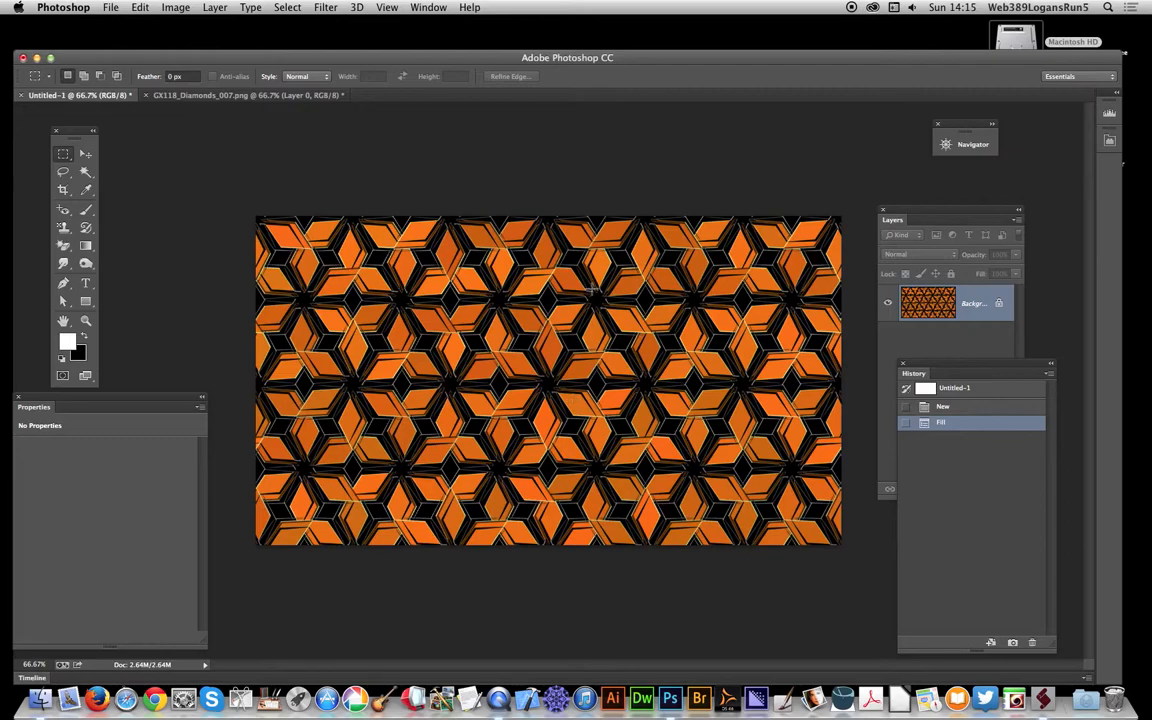
mouse_move(222, 10)
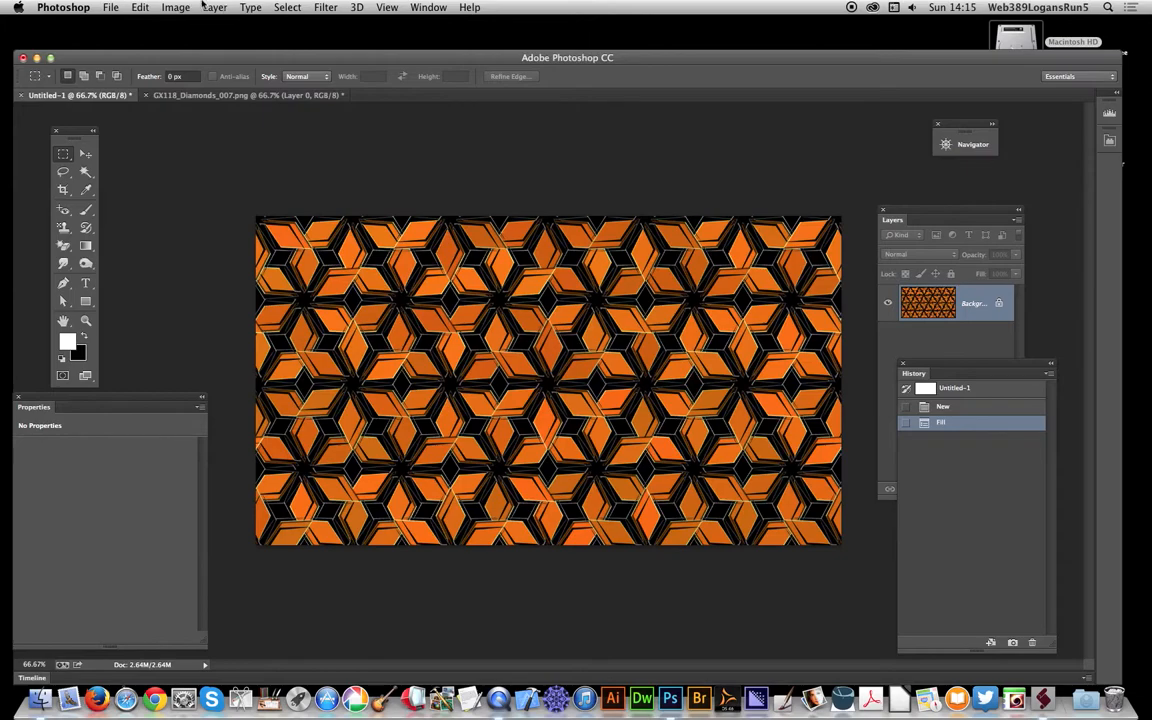
Step: After the six-fold pattern renders, start a colour adjustment from the Image menu
left_click(176, 8)
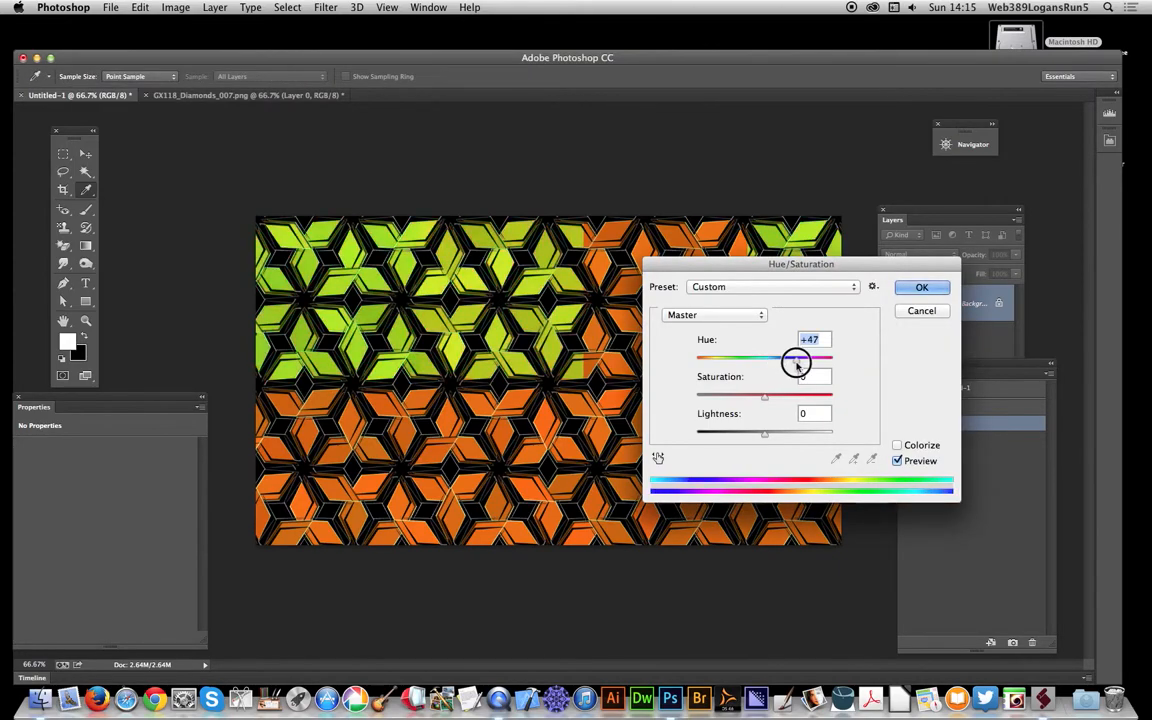
Step: Shift the Hue to about -84 so the pattern turns magenta, and apply it
left_click_drag(798, 360, 724, 360)
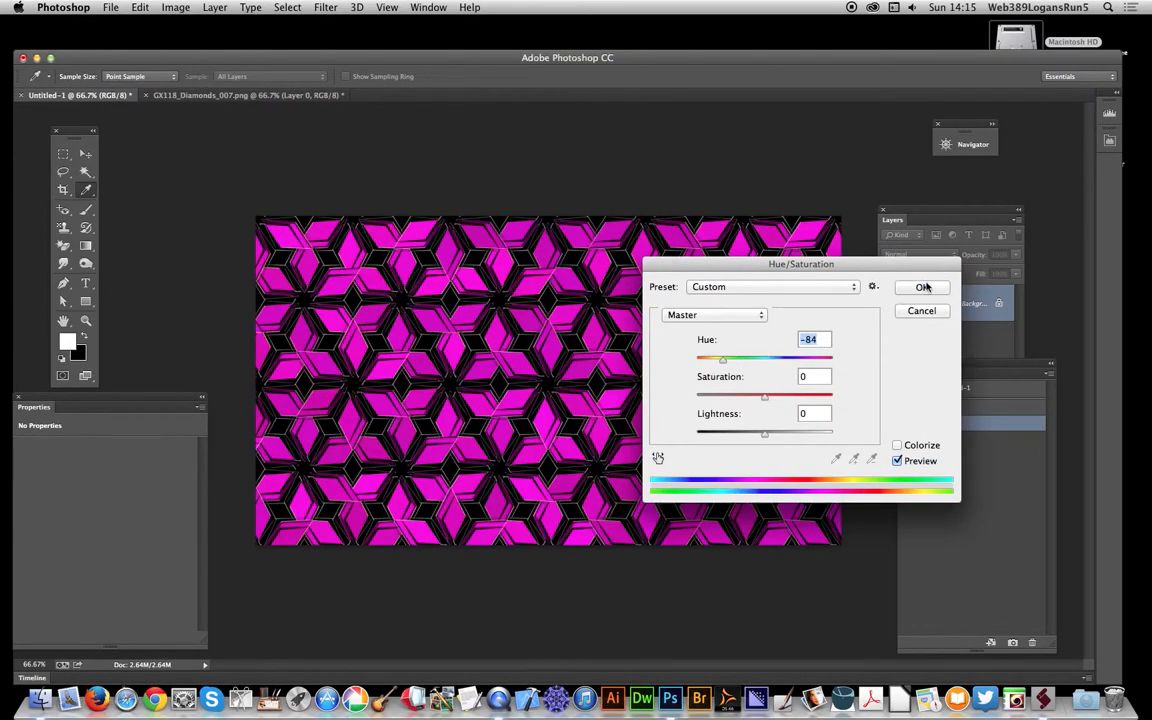
left_click(920, 288)
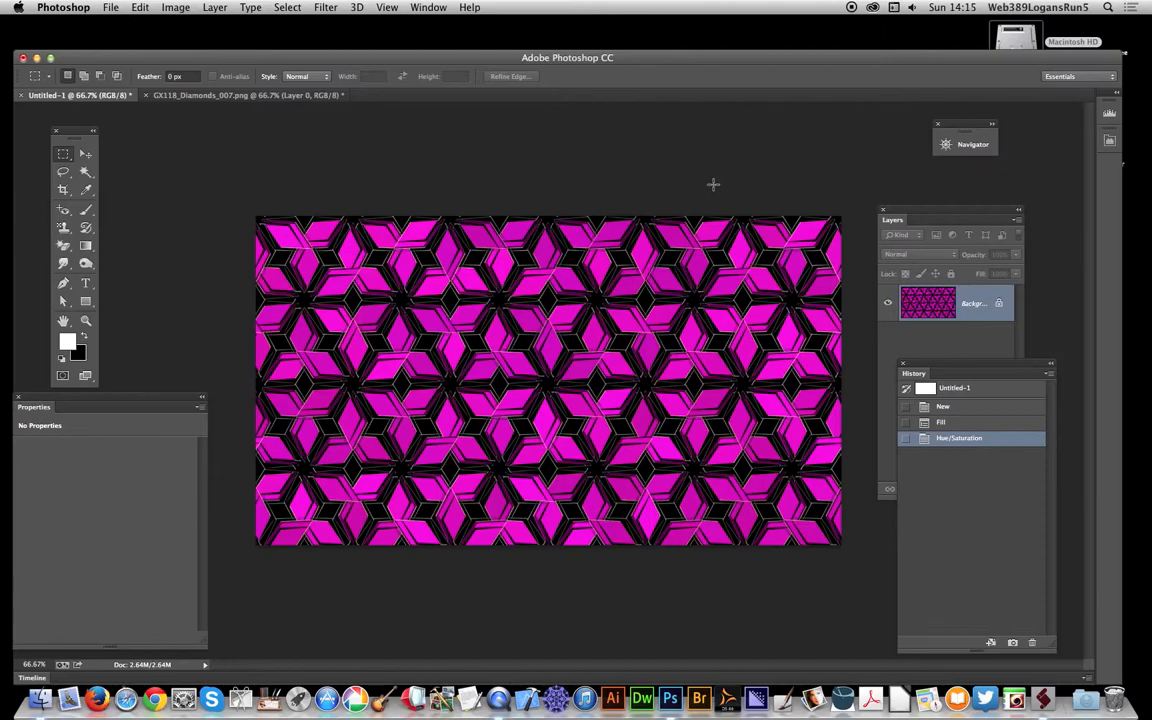